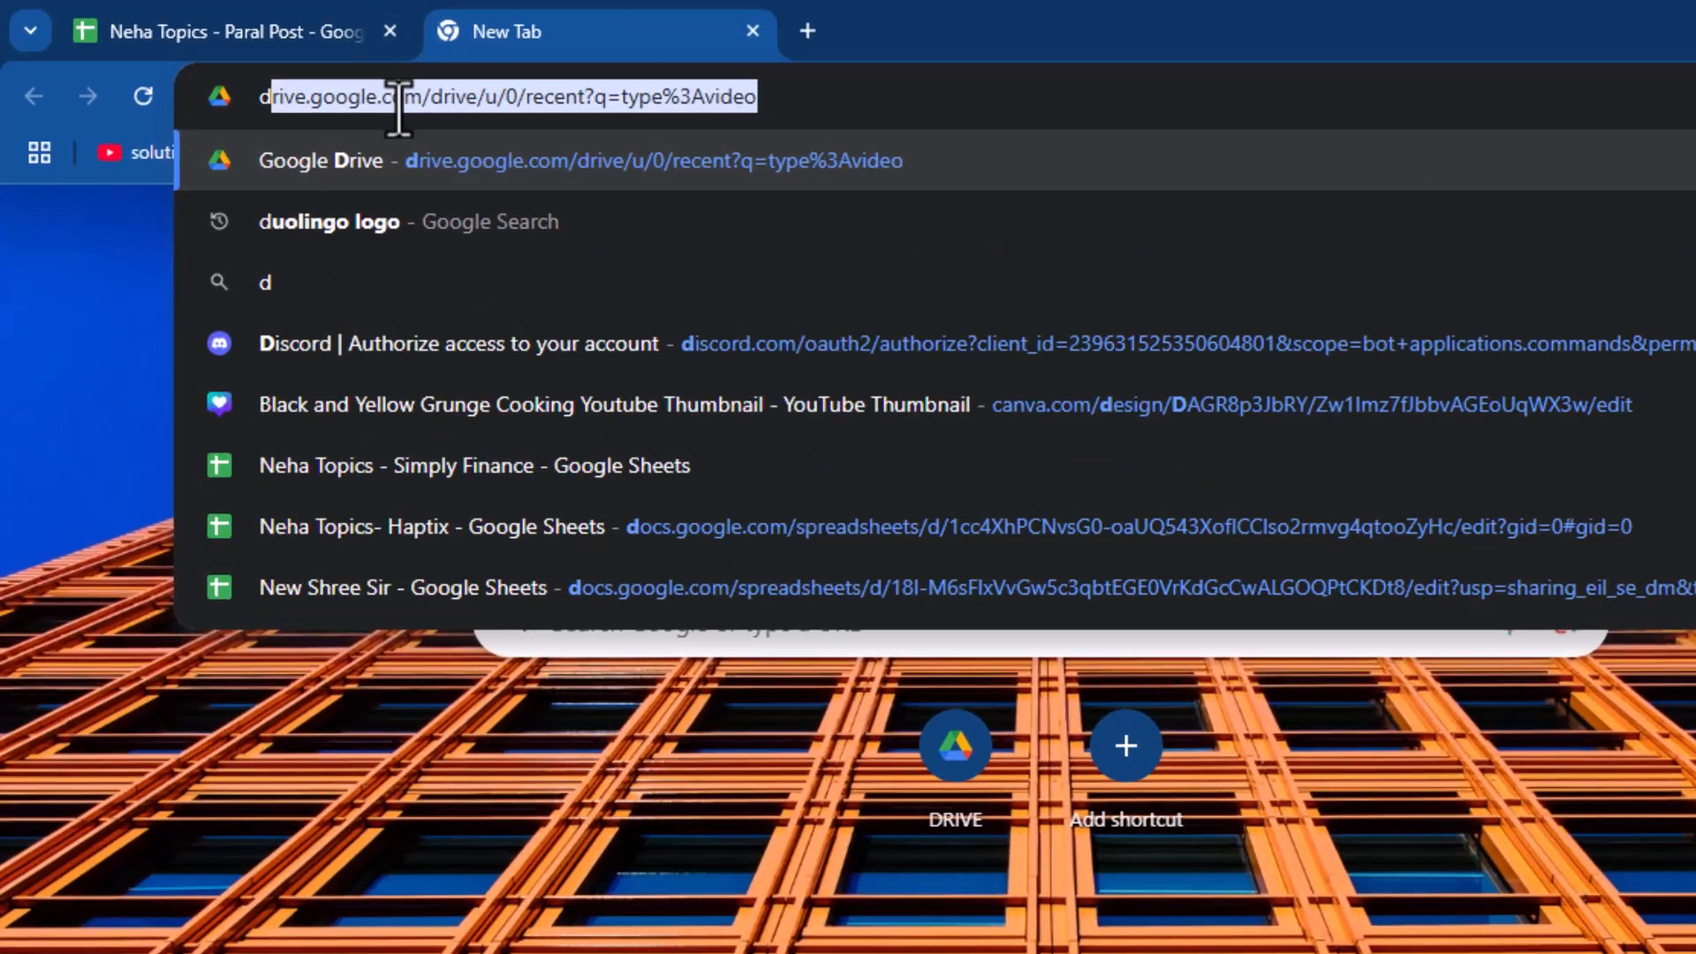
Open Discord in the browser and show the ns server's #general channel with Green-bot's welcome message.
click(465, 343)
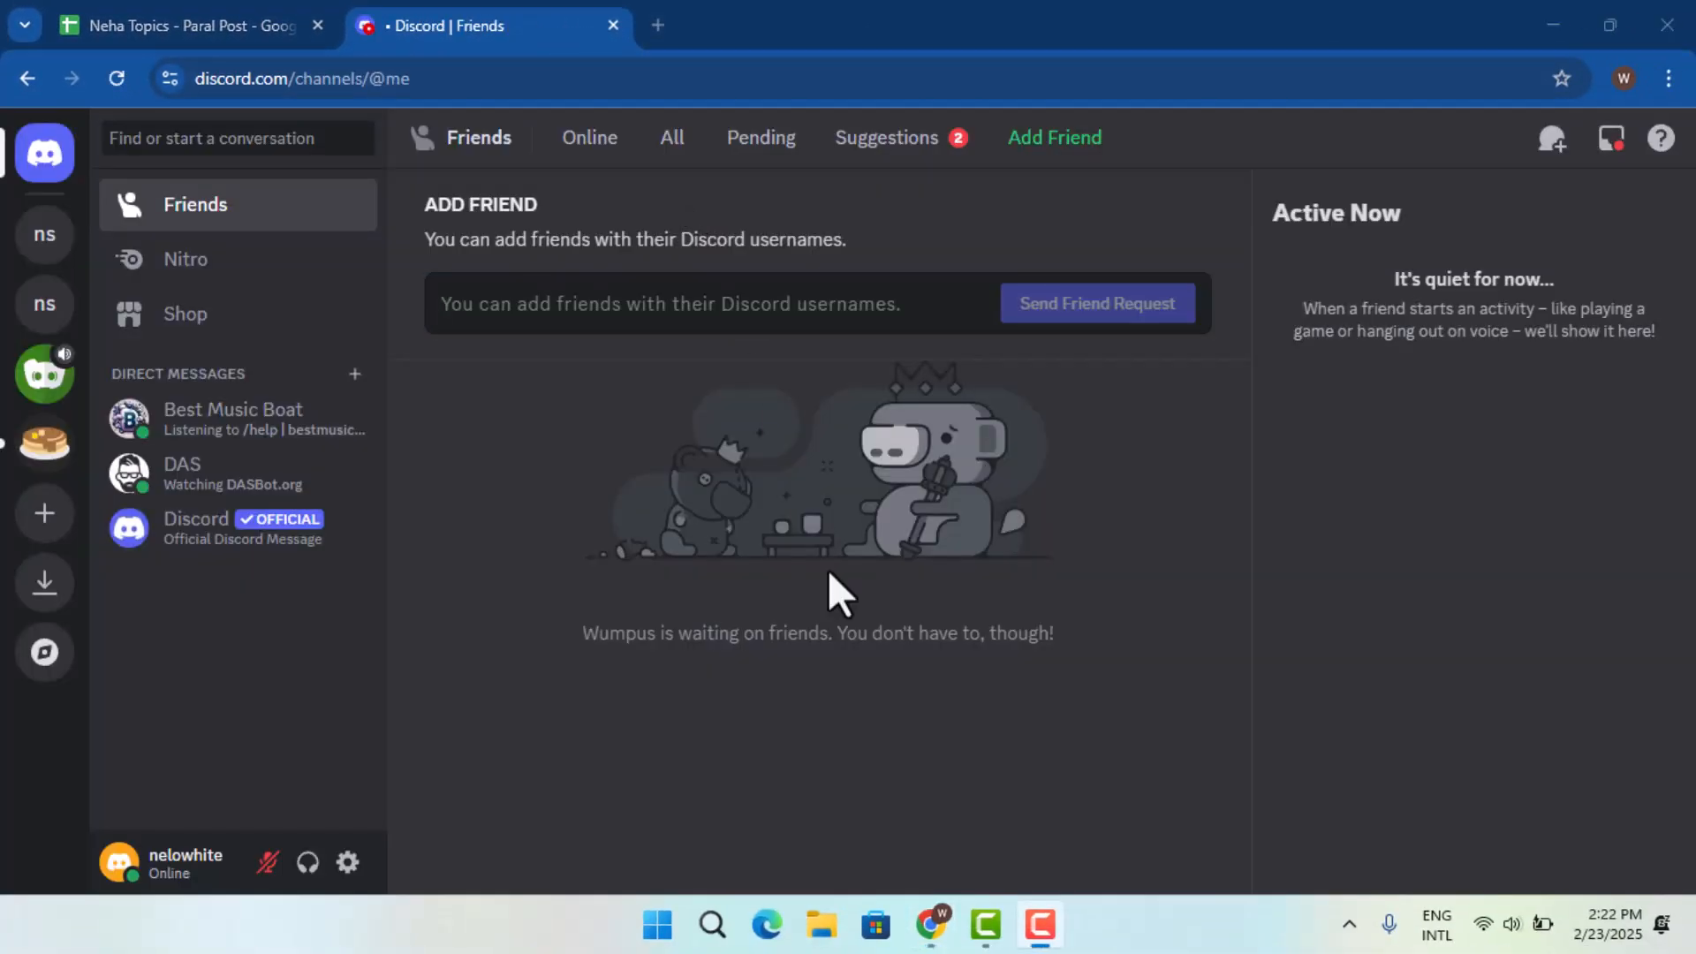
mouse_move(860, 643)
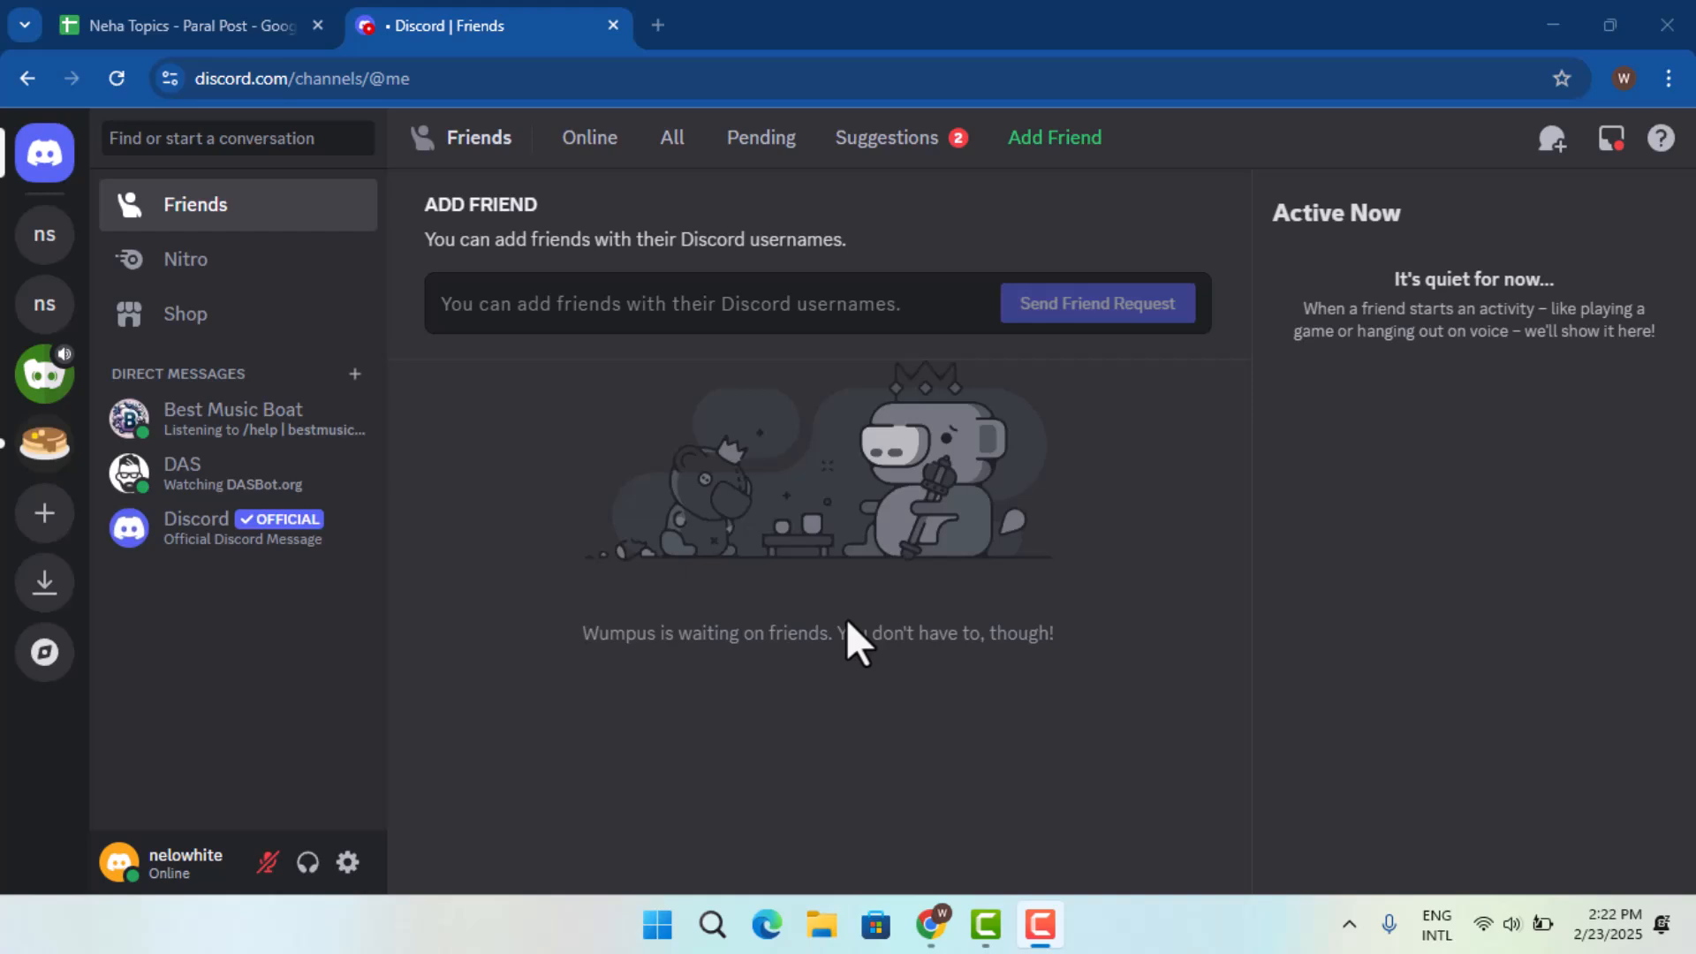
click(44, 233)
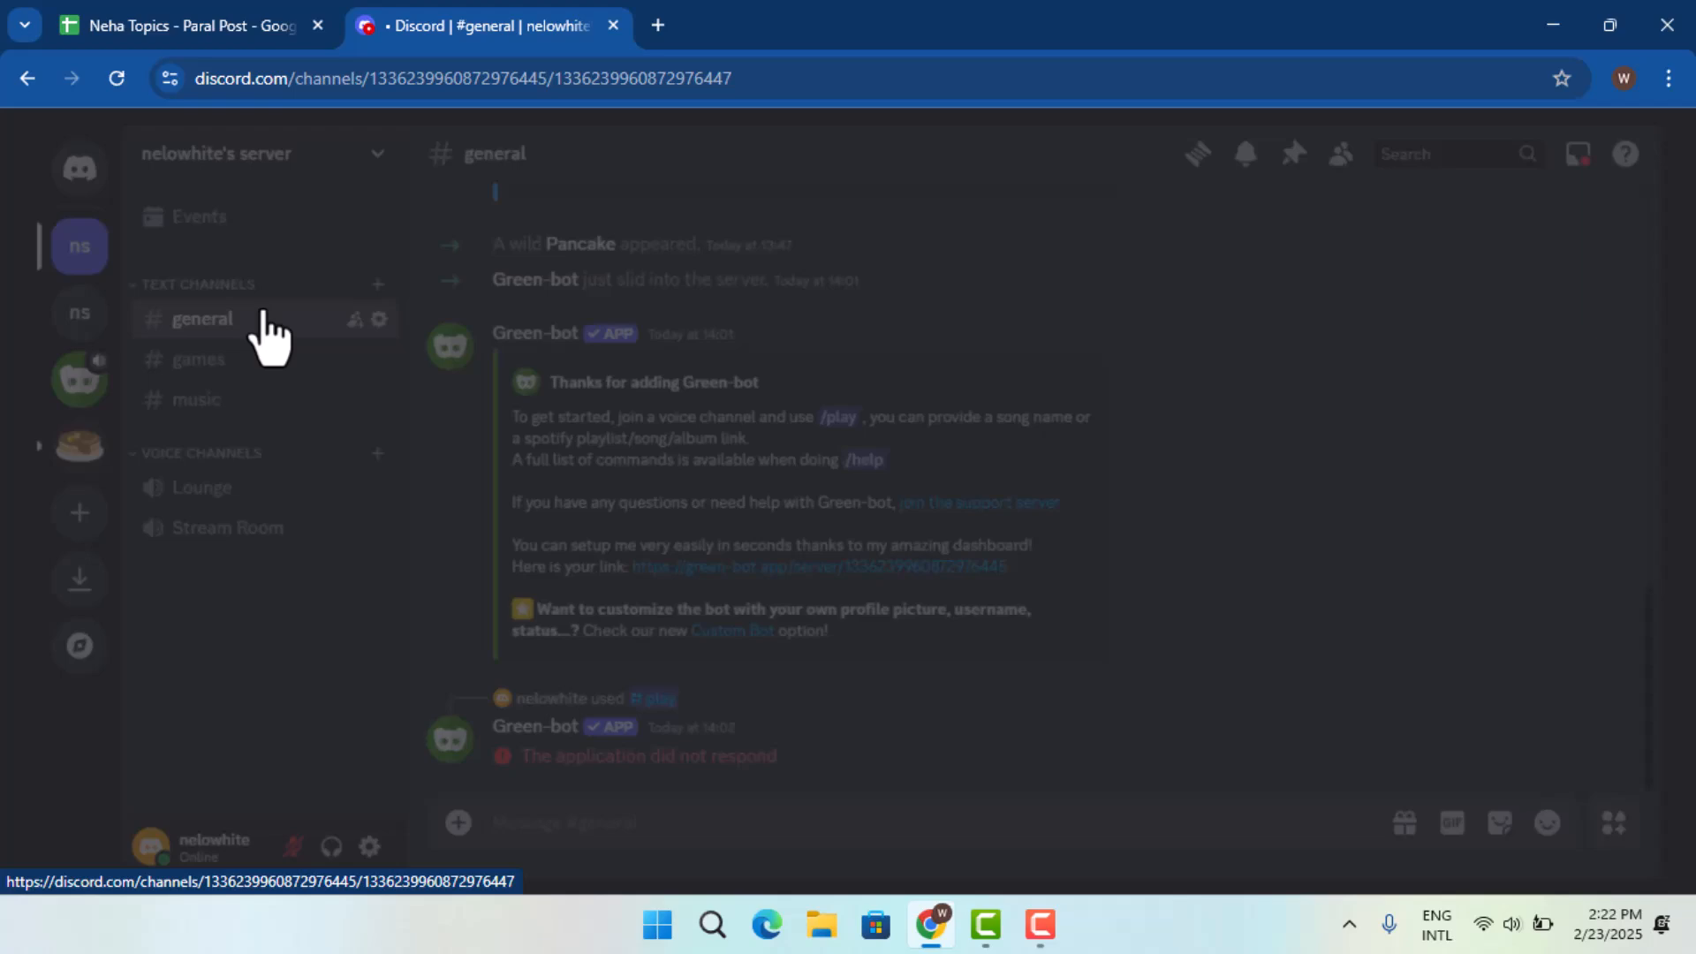
Search the Discord App Directory for 'green bot' from the server settings.
click(378, 152)
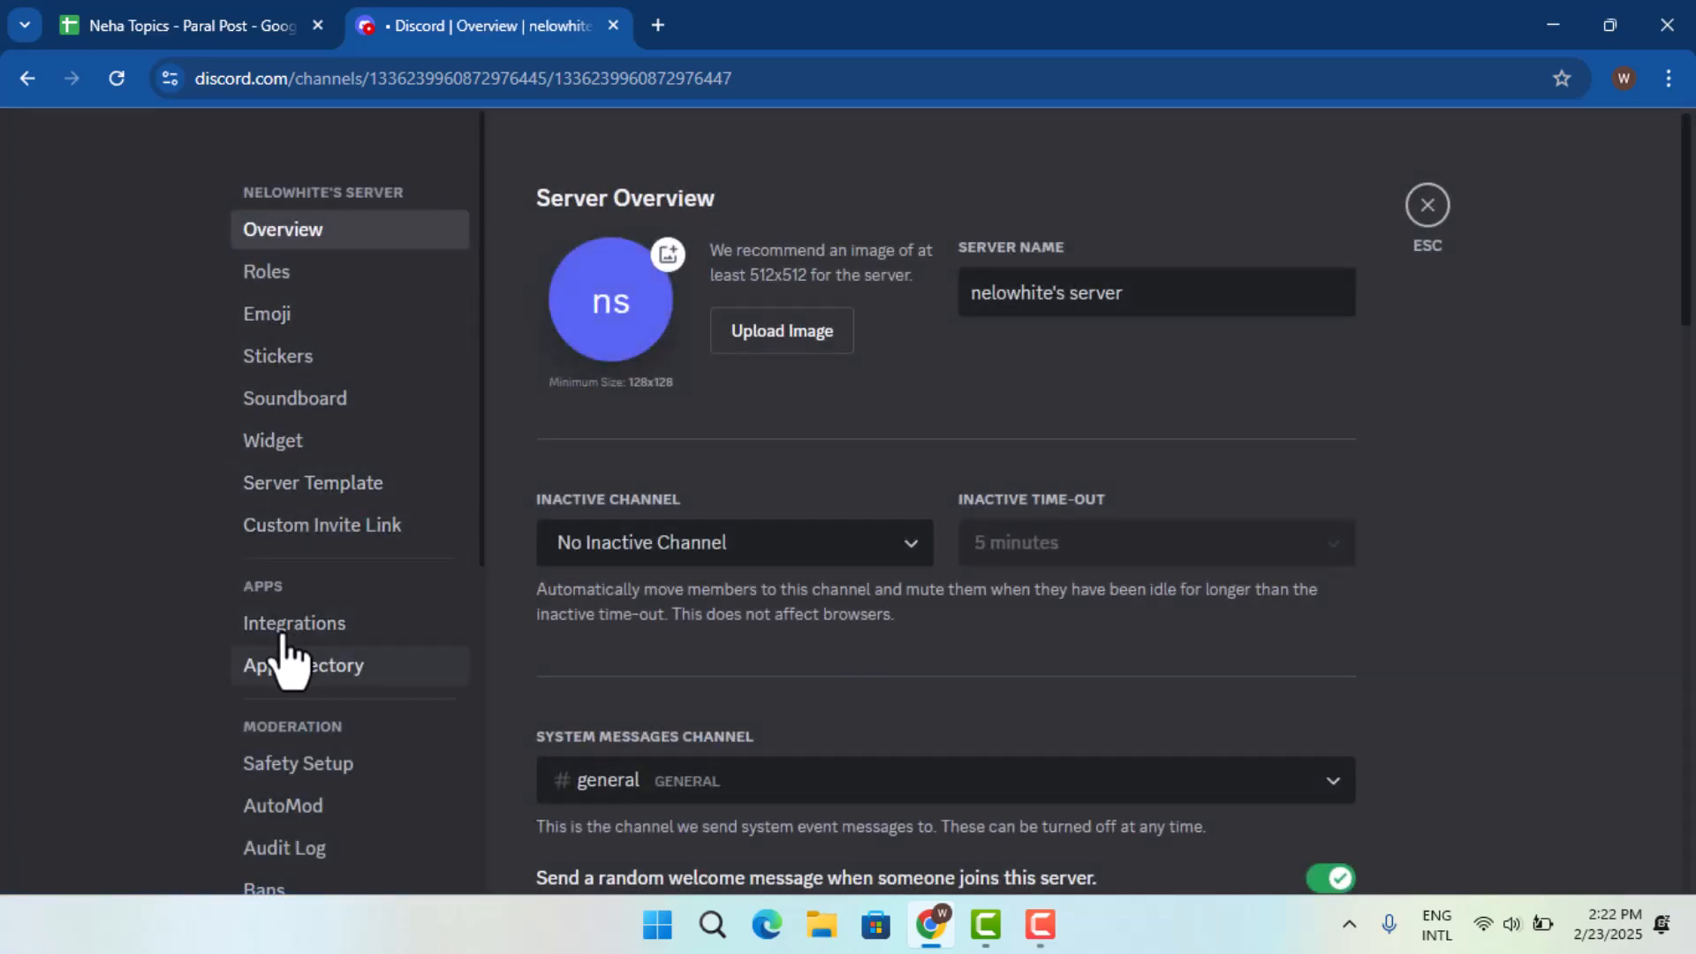
click(302, 666)
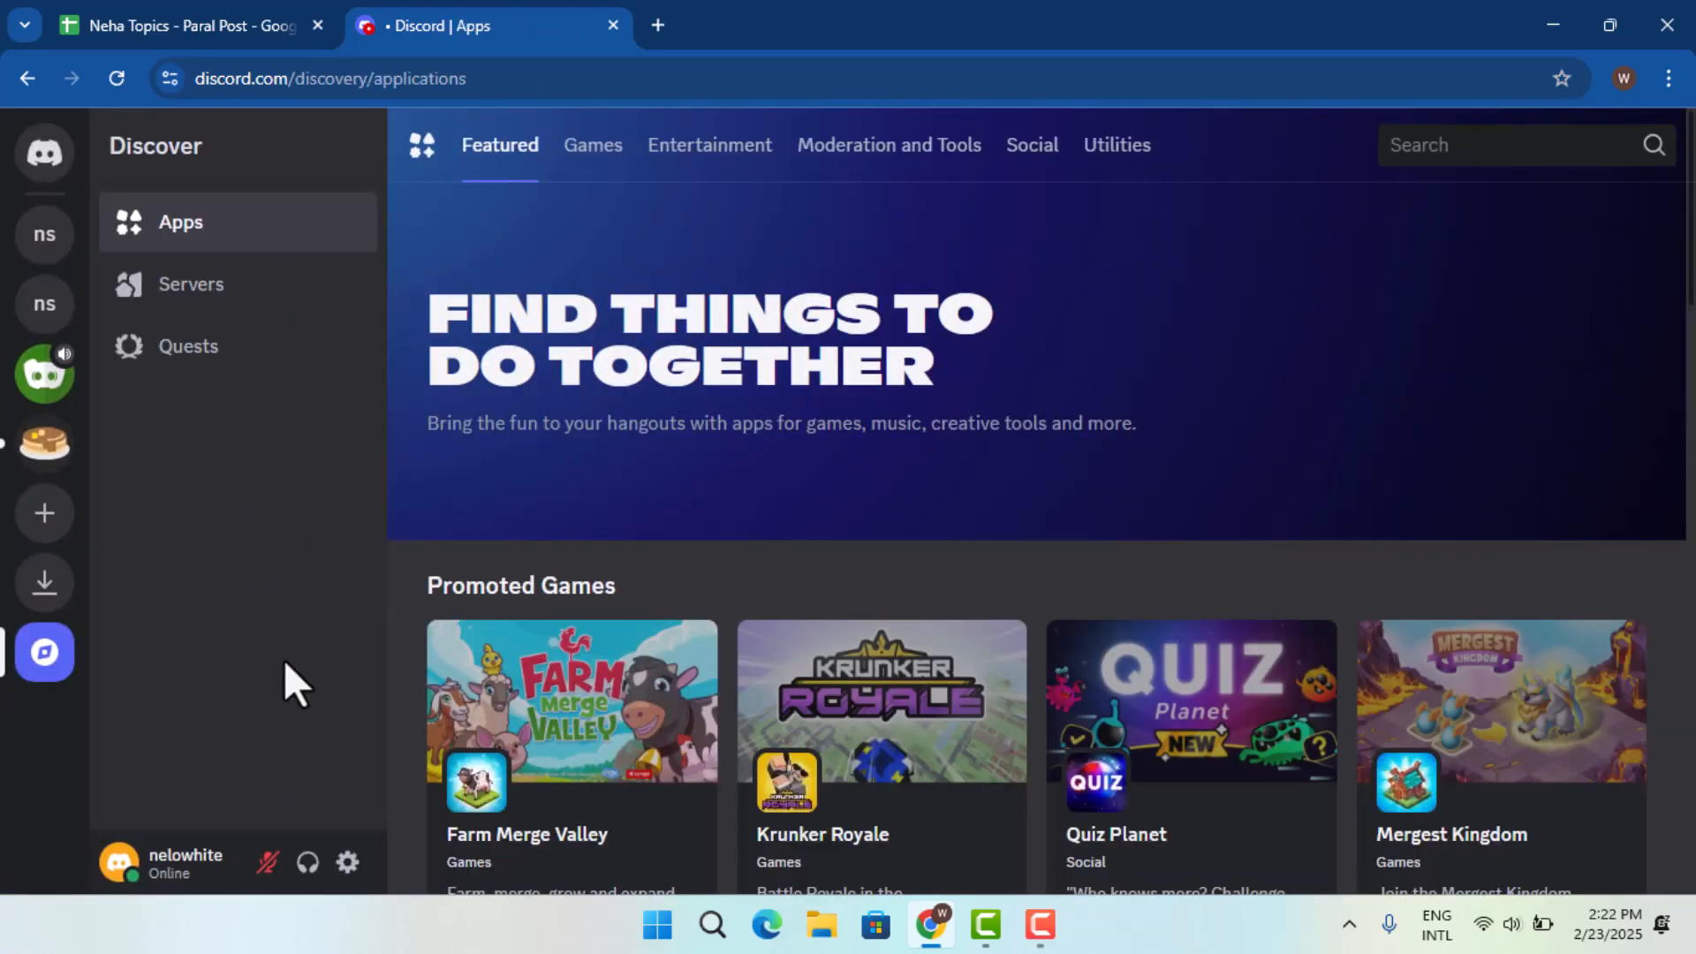
click(1513, 143)
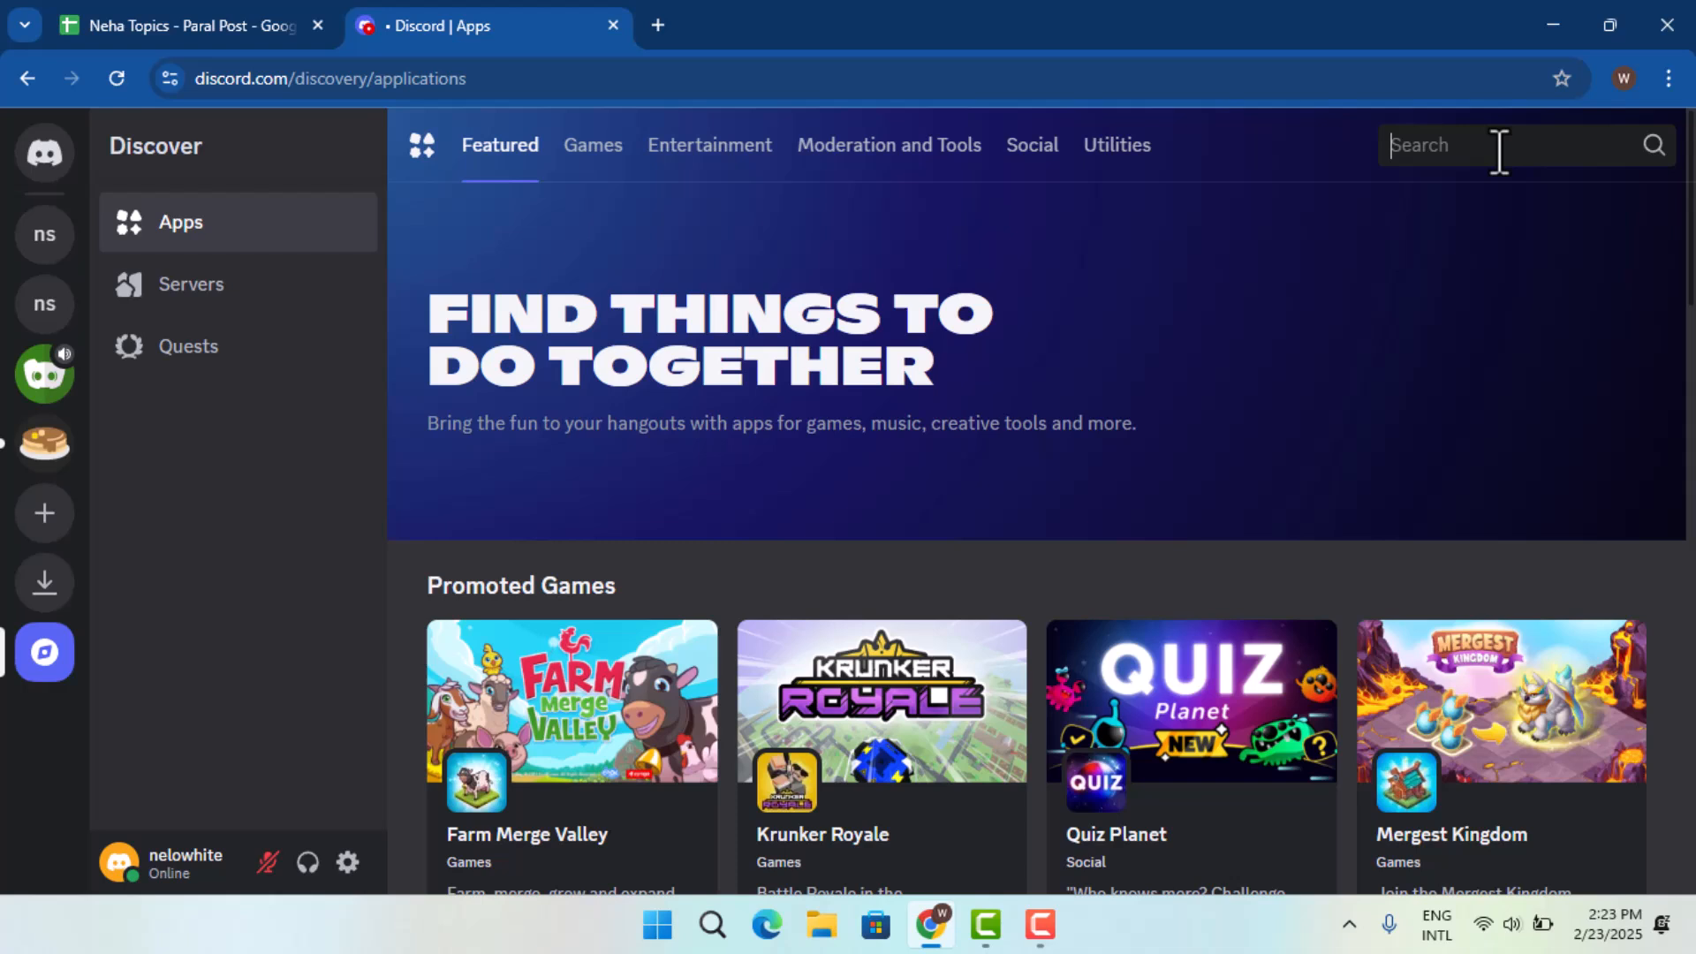
text(g)
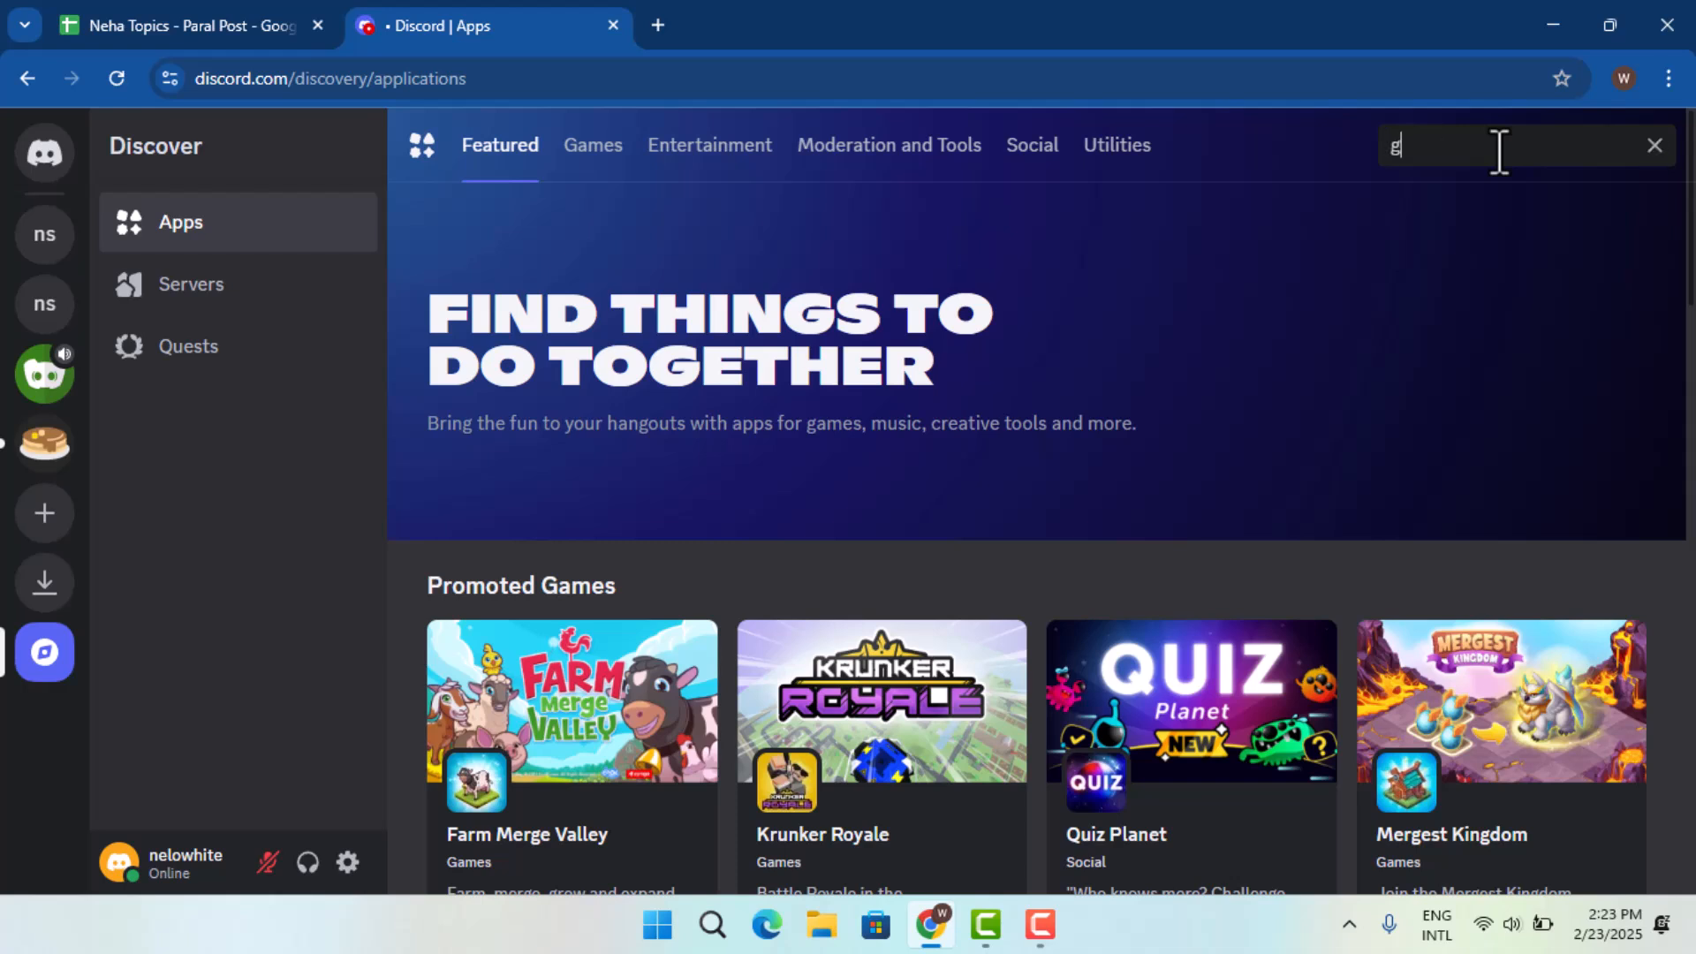
text(reen bot)
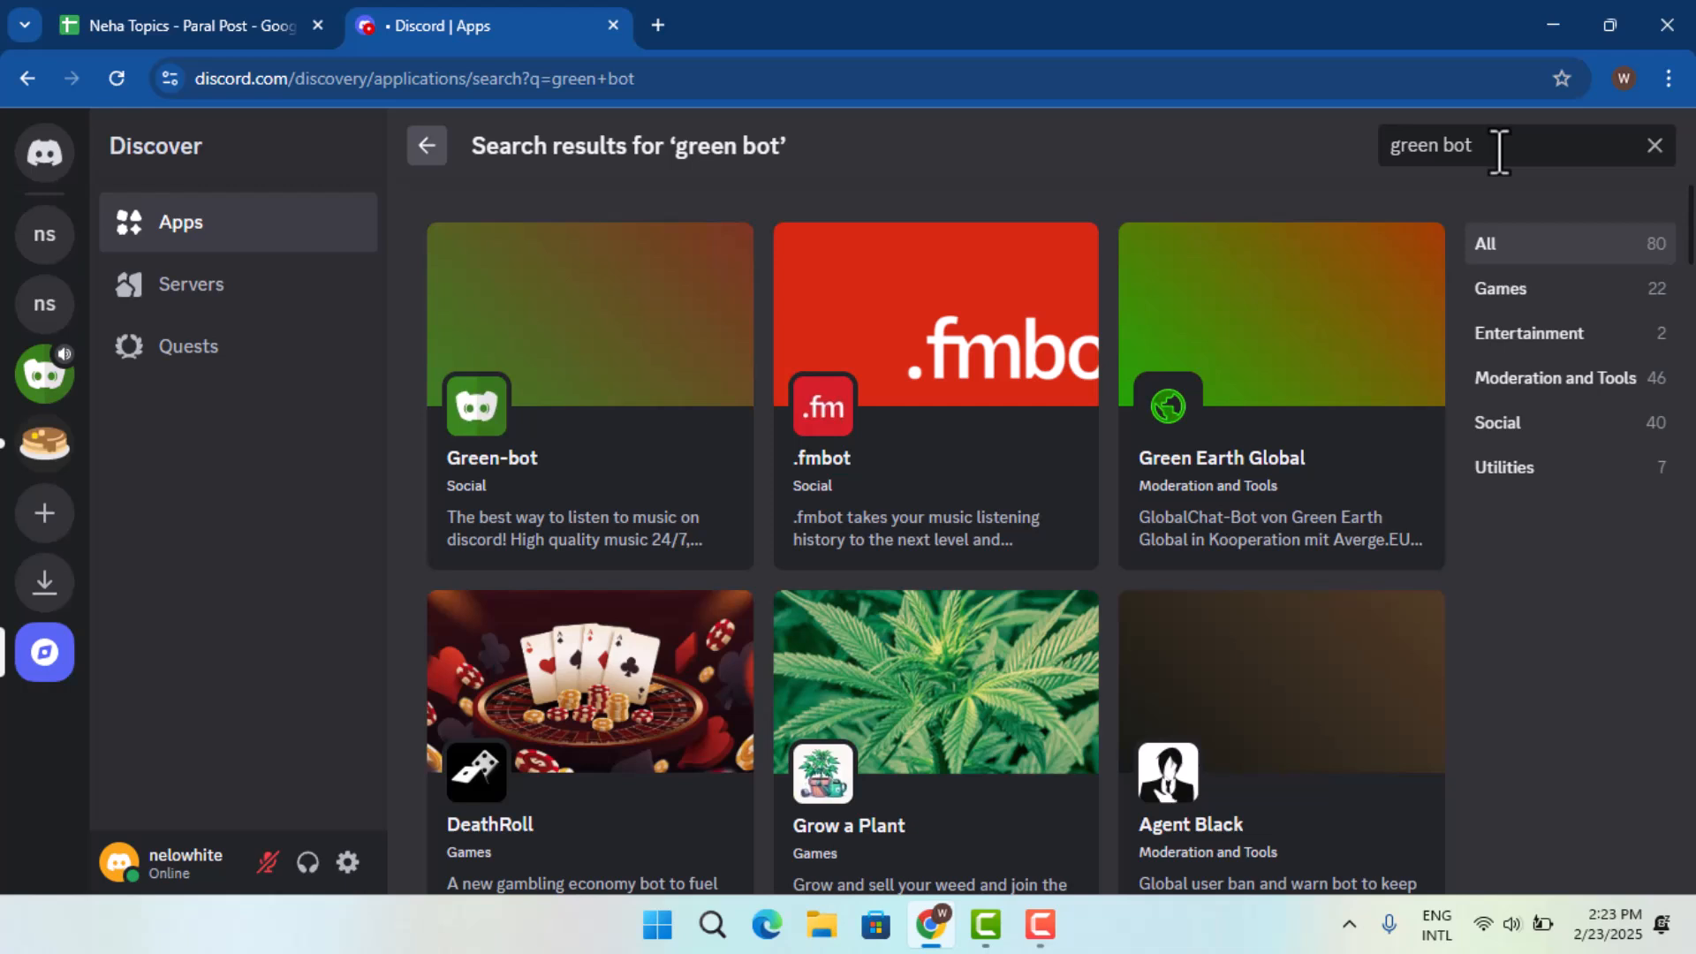
mouse_move(498, 444)
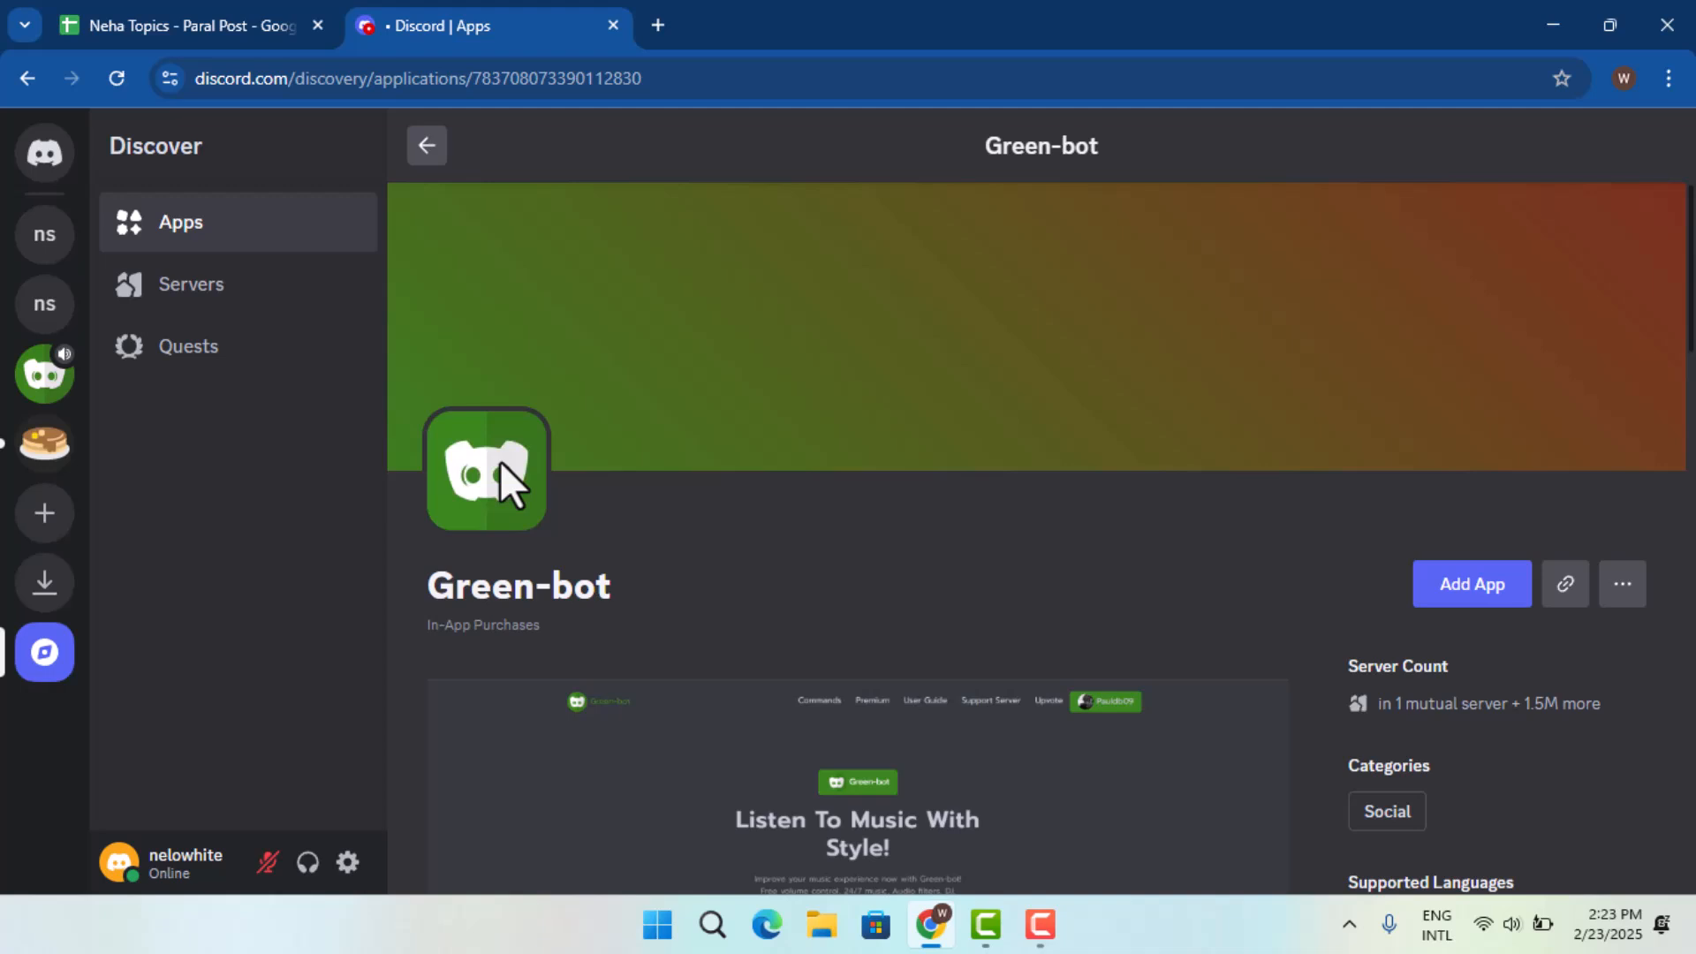
Add Green-bot to nelowhite's server, authorise its permissions and dismiss the success confirmation.
click(1471, 585)
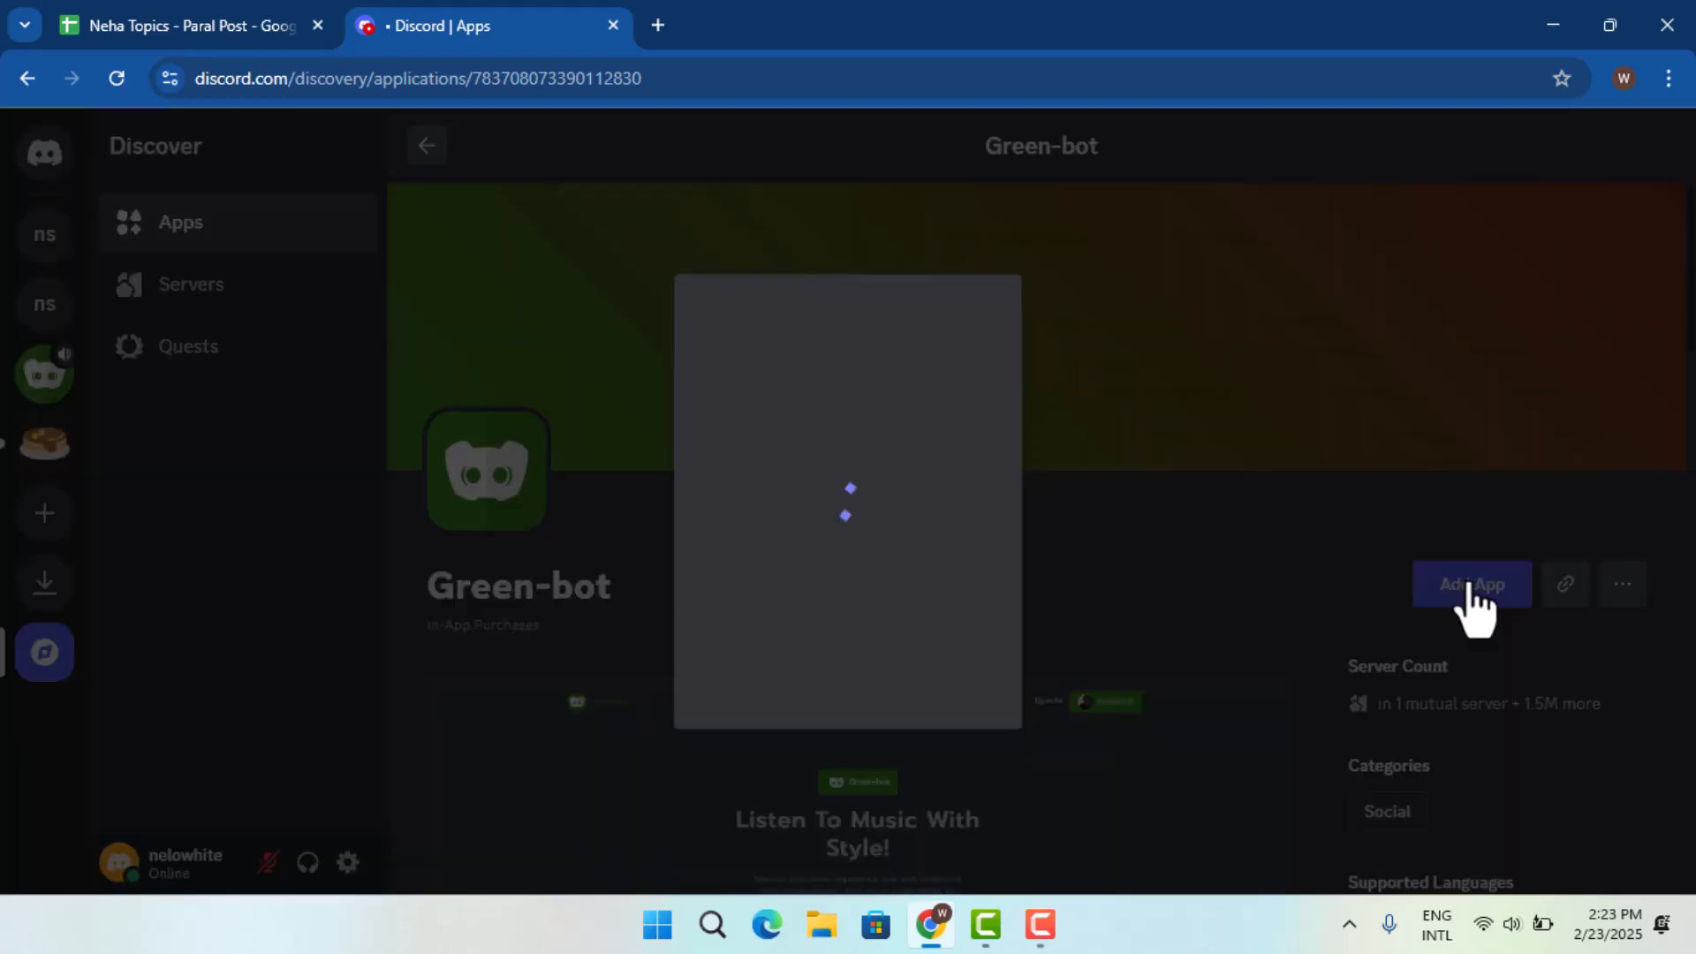
click(1472, 584)
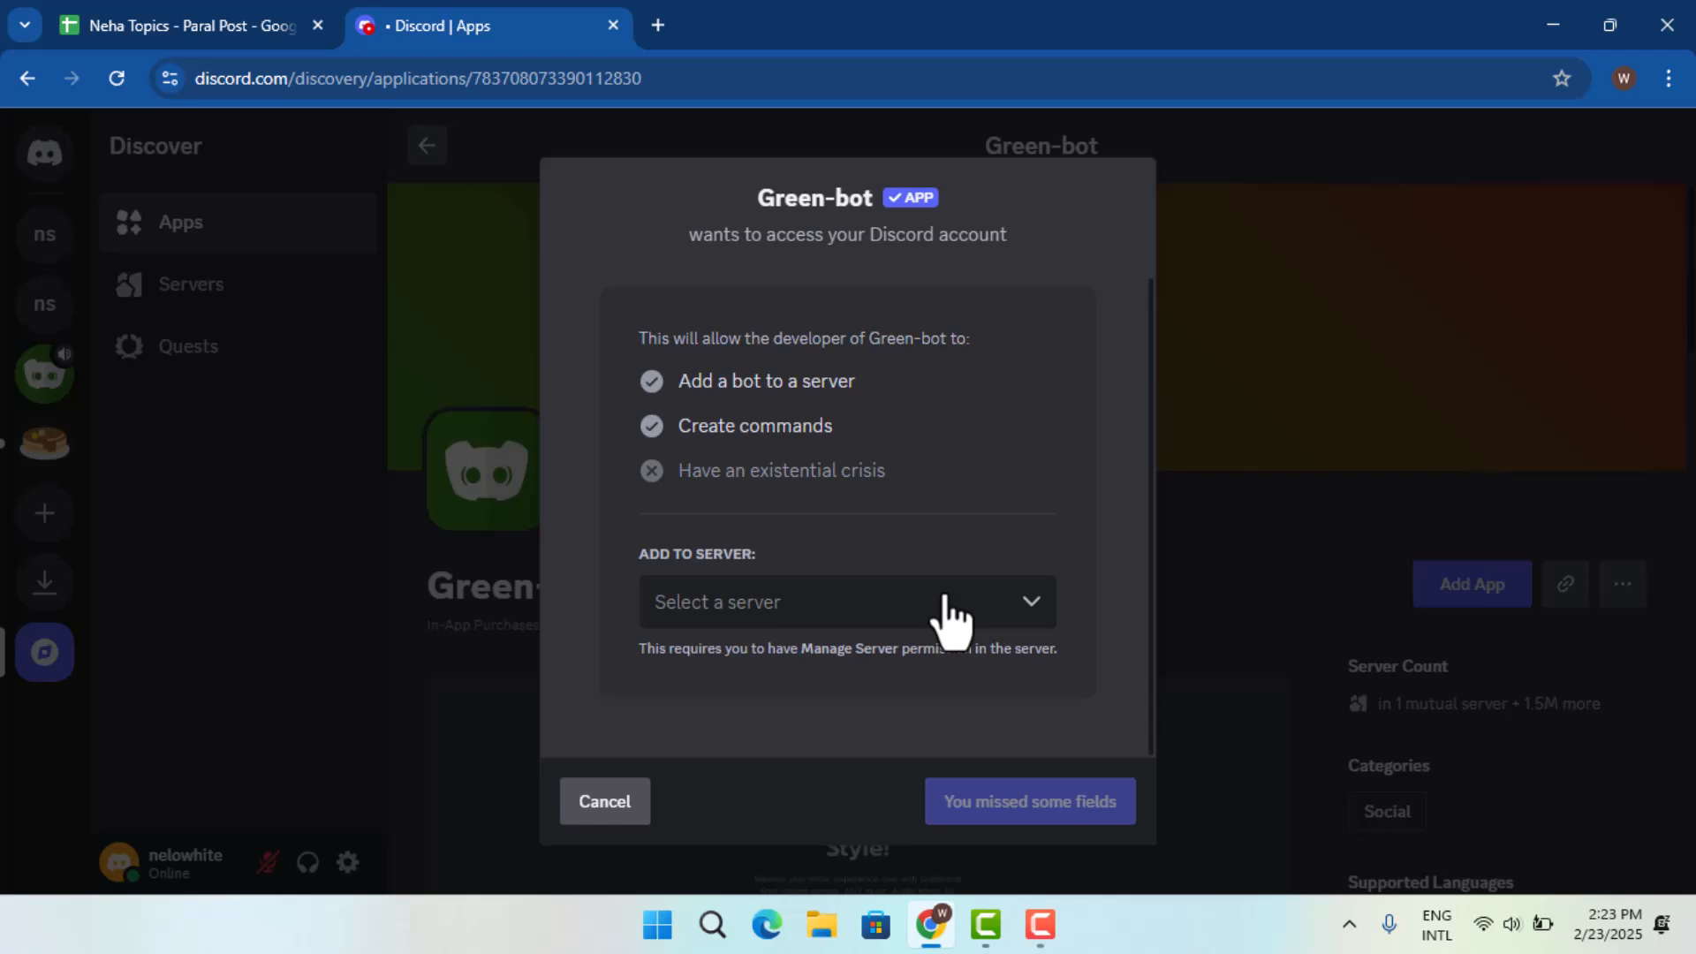
click(846, 601)
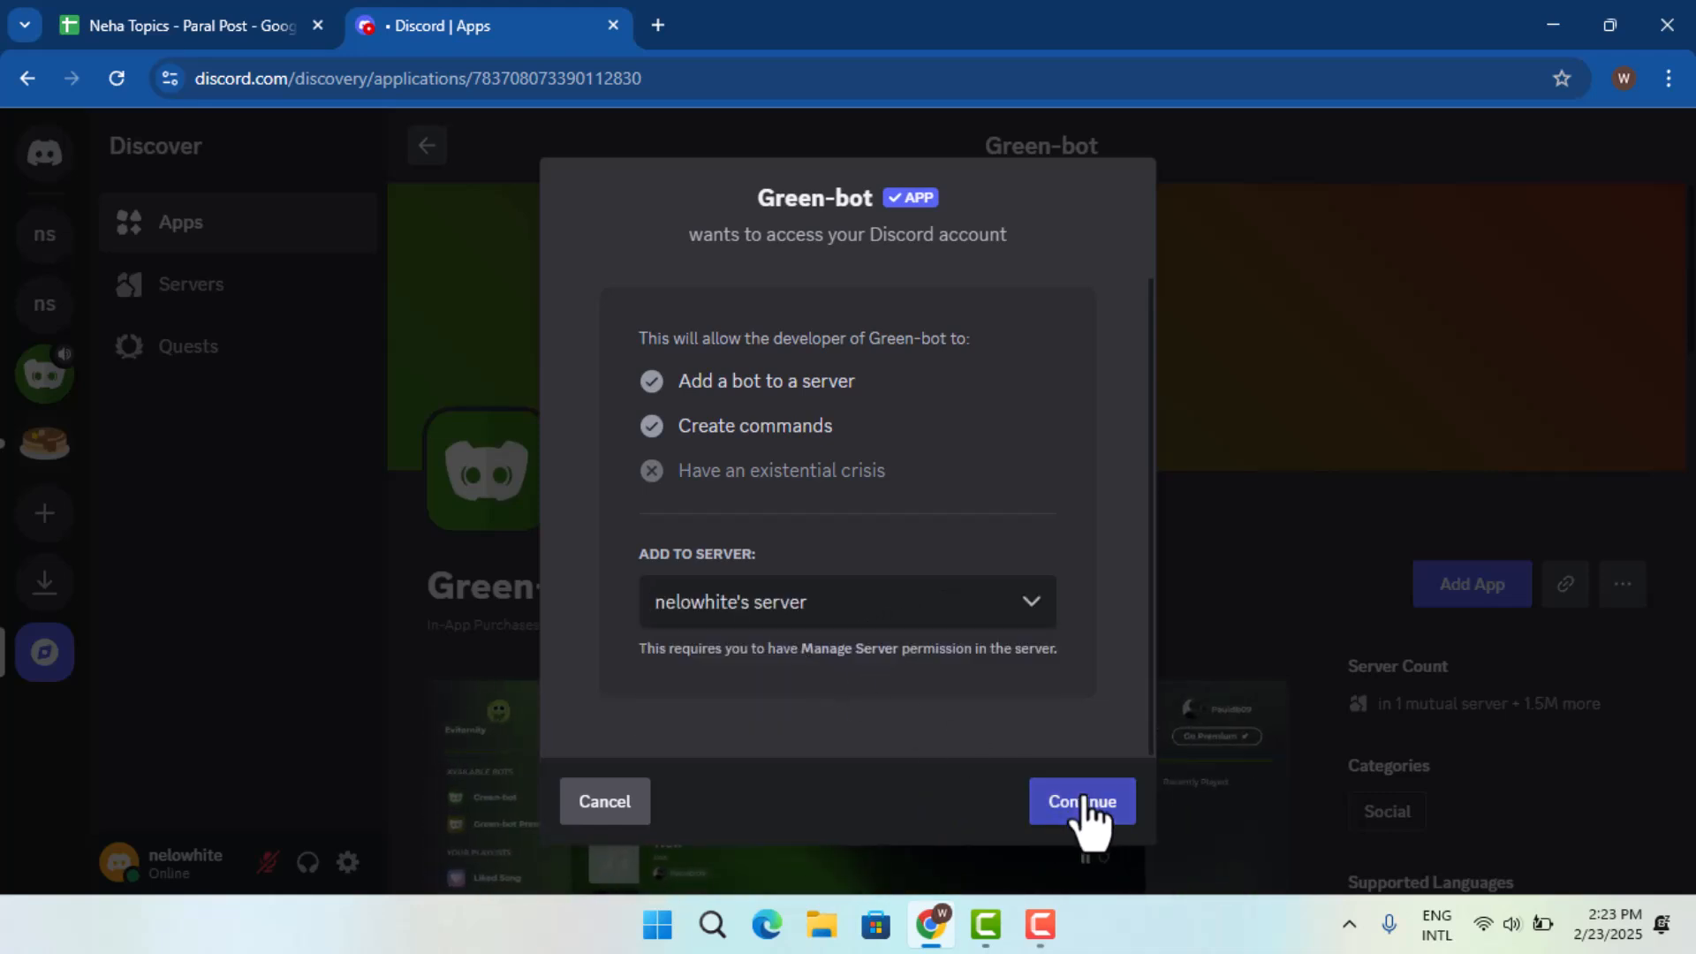
click(1081, 802)
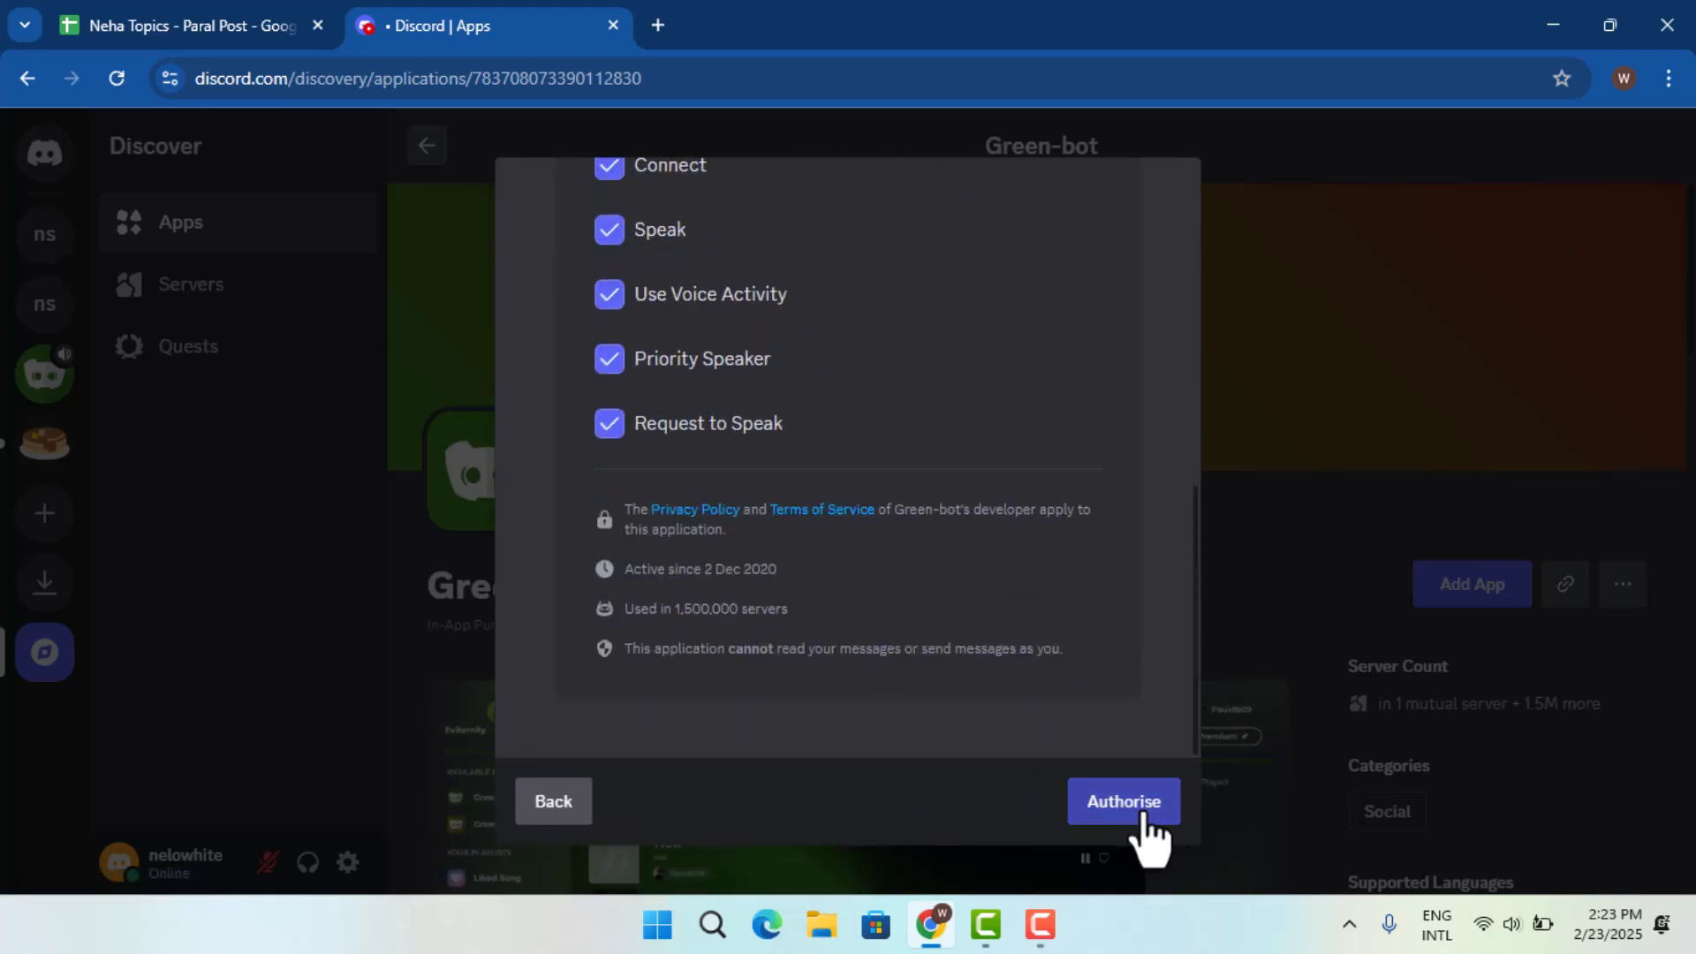
click(1124, 802)
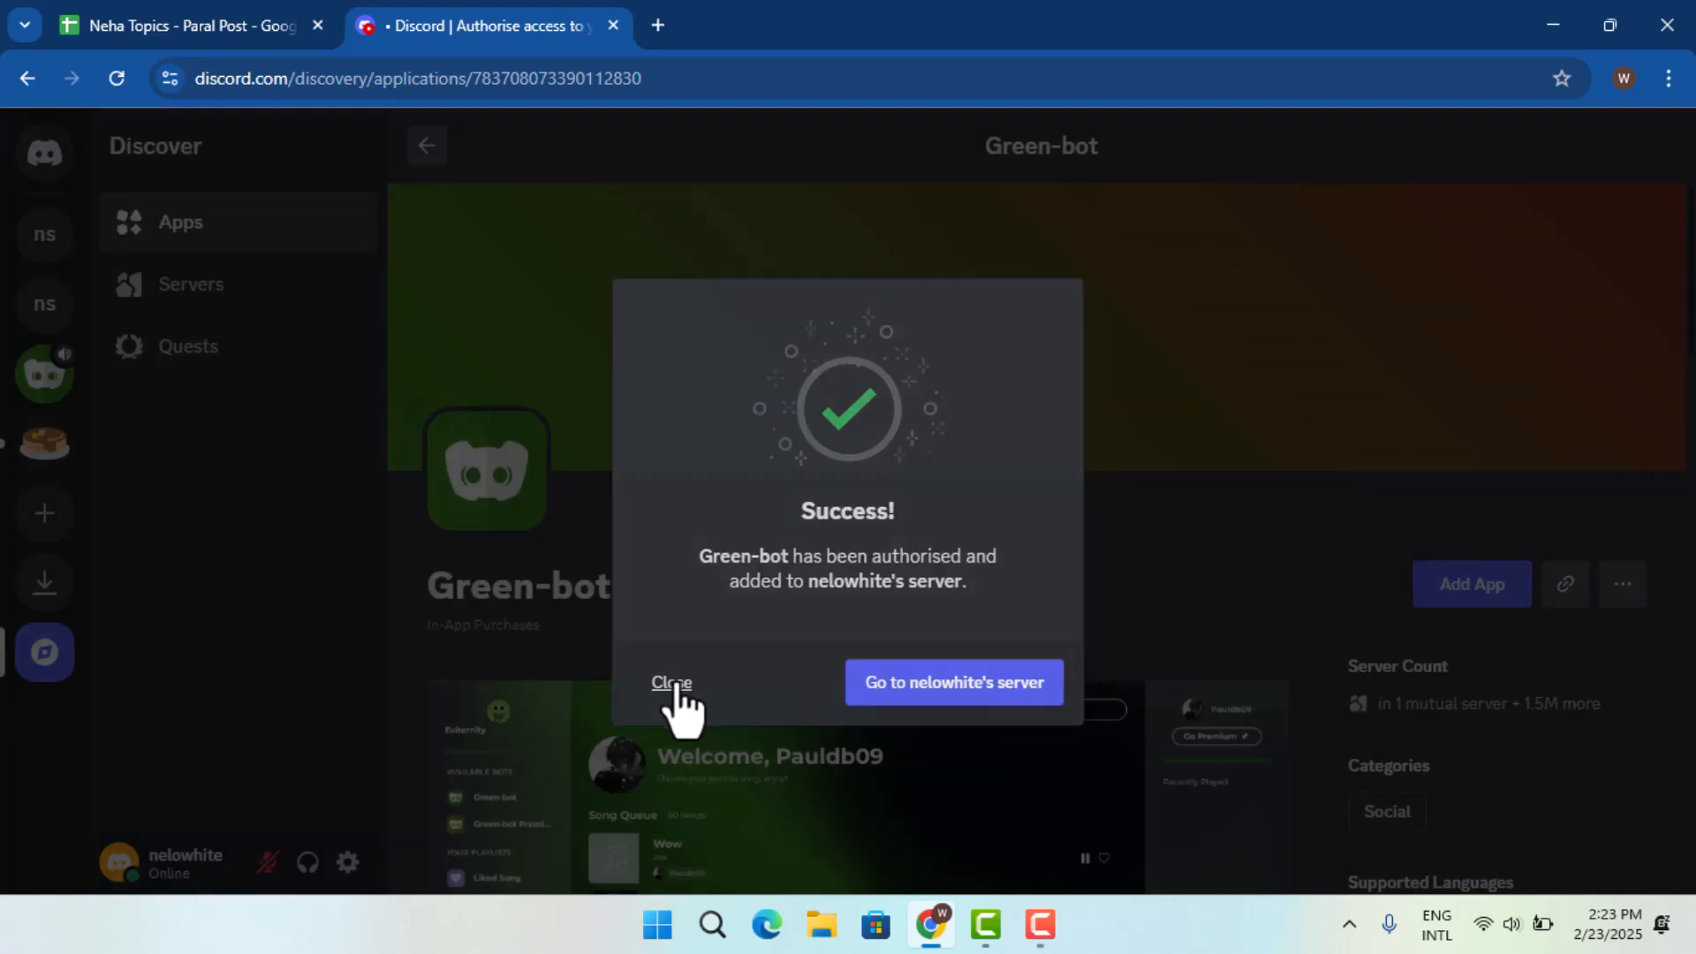
click(671, 681)
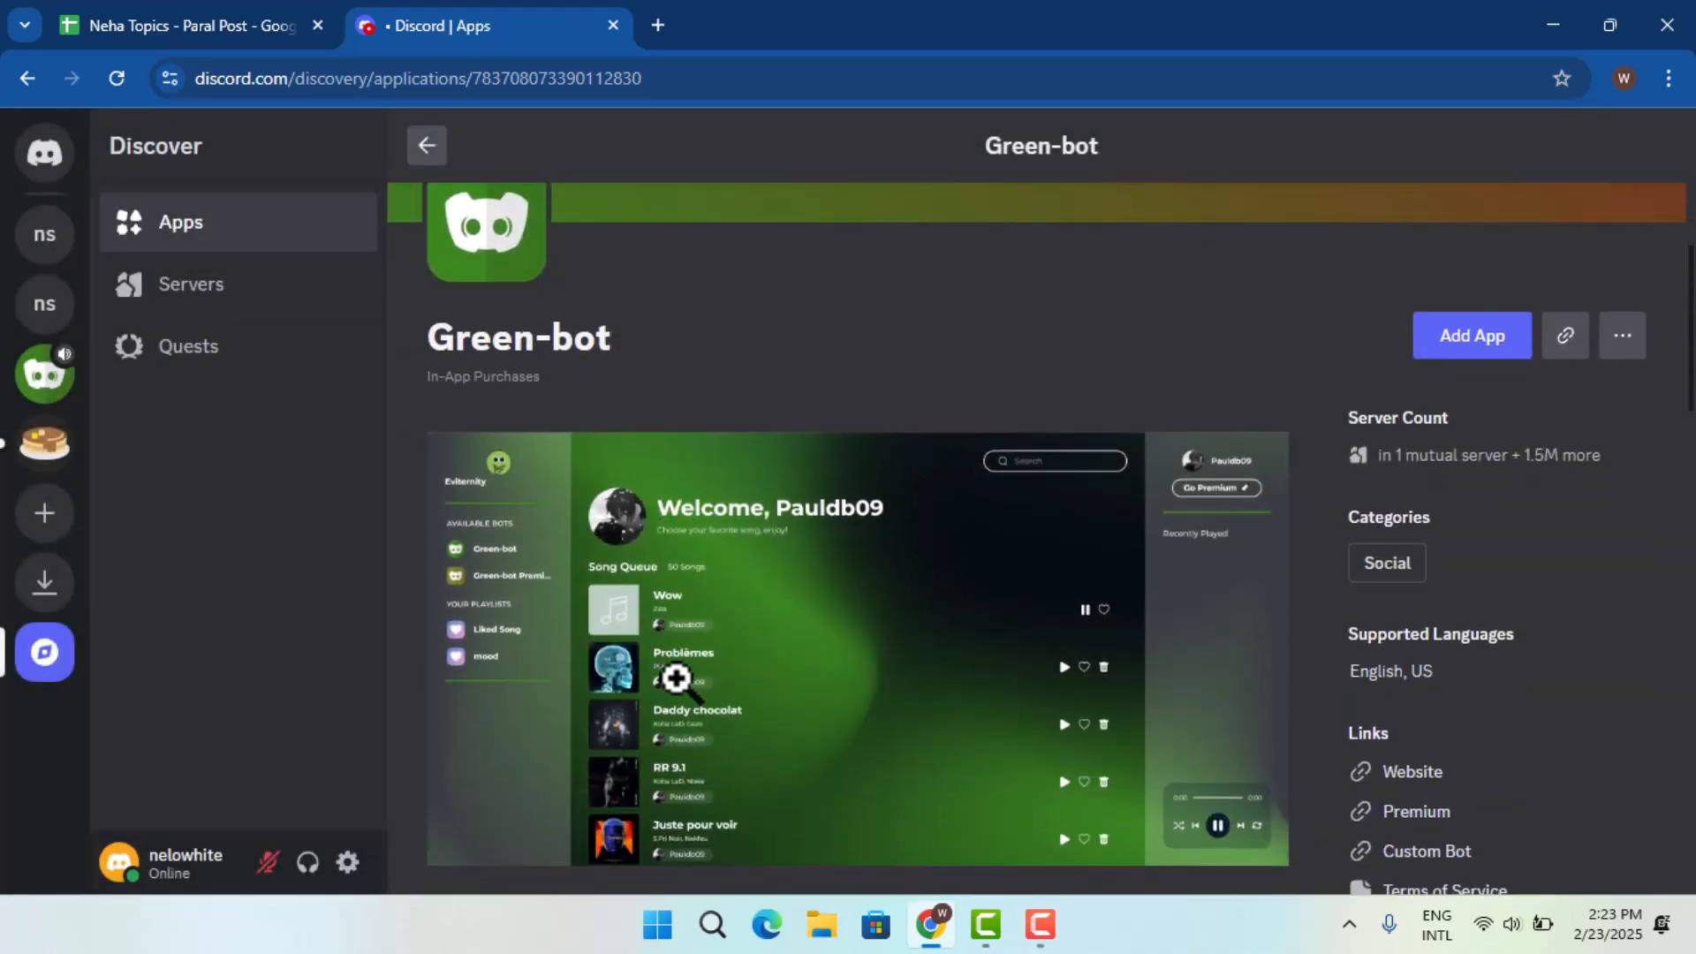
Look through the user's servers, then return to the Friends and direct messages home.
scroll(down, 3)
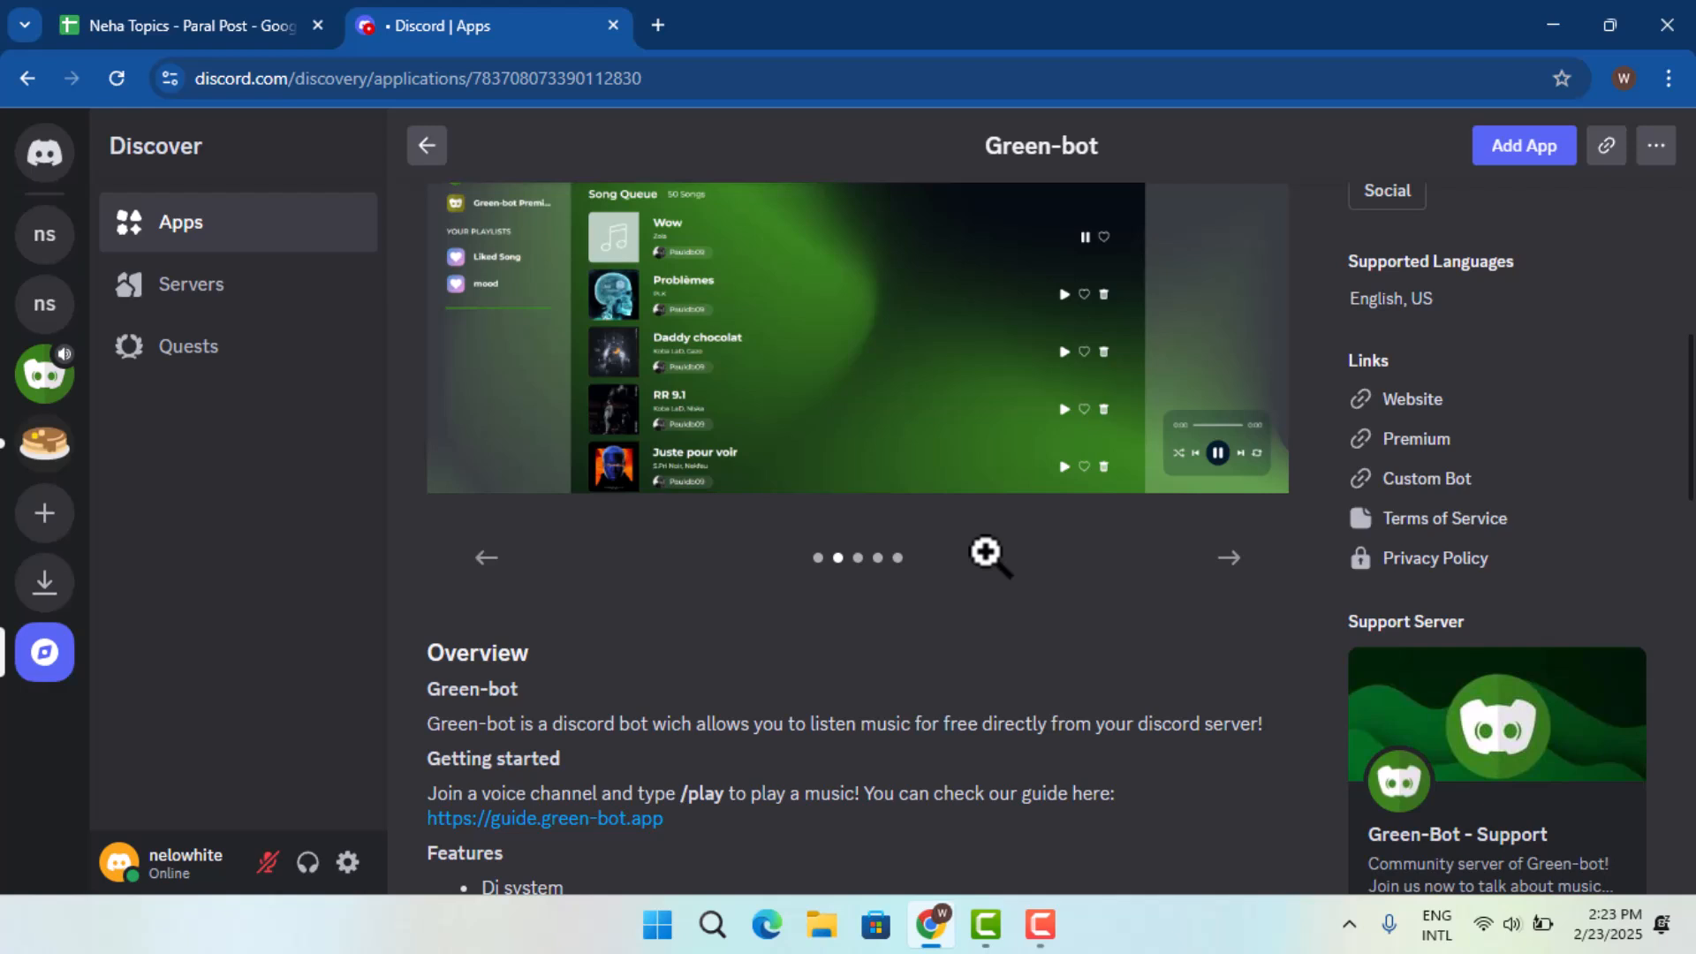
mouse_move(740, 514)
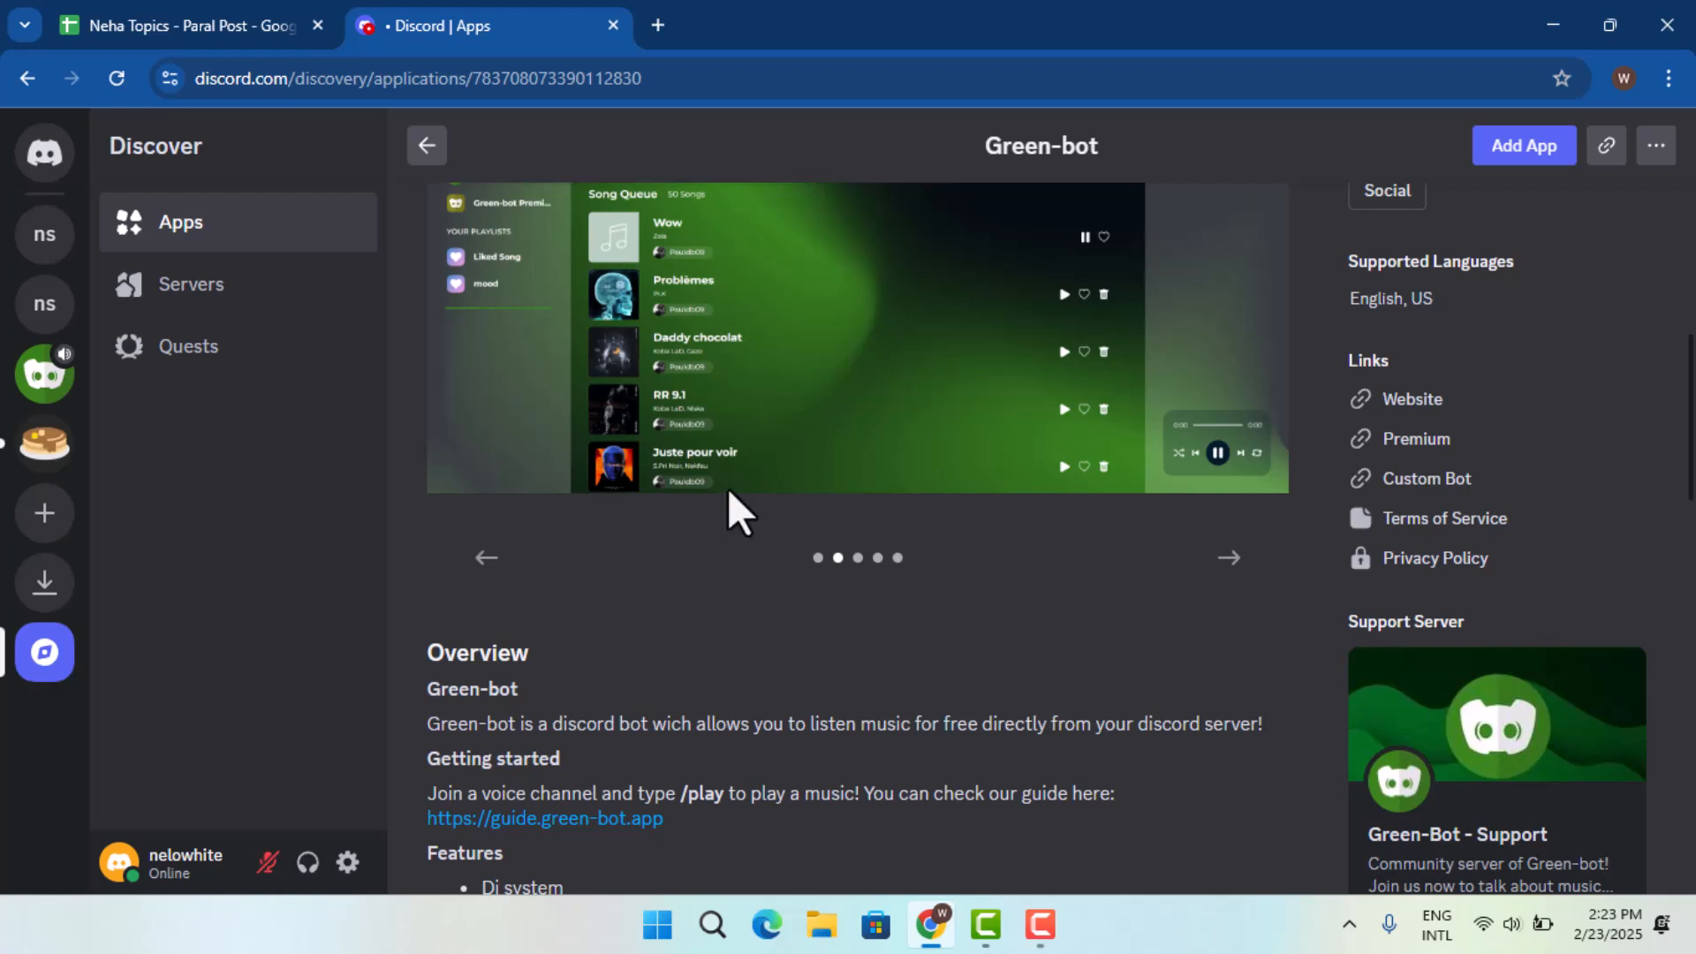
click(44, 302)
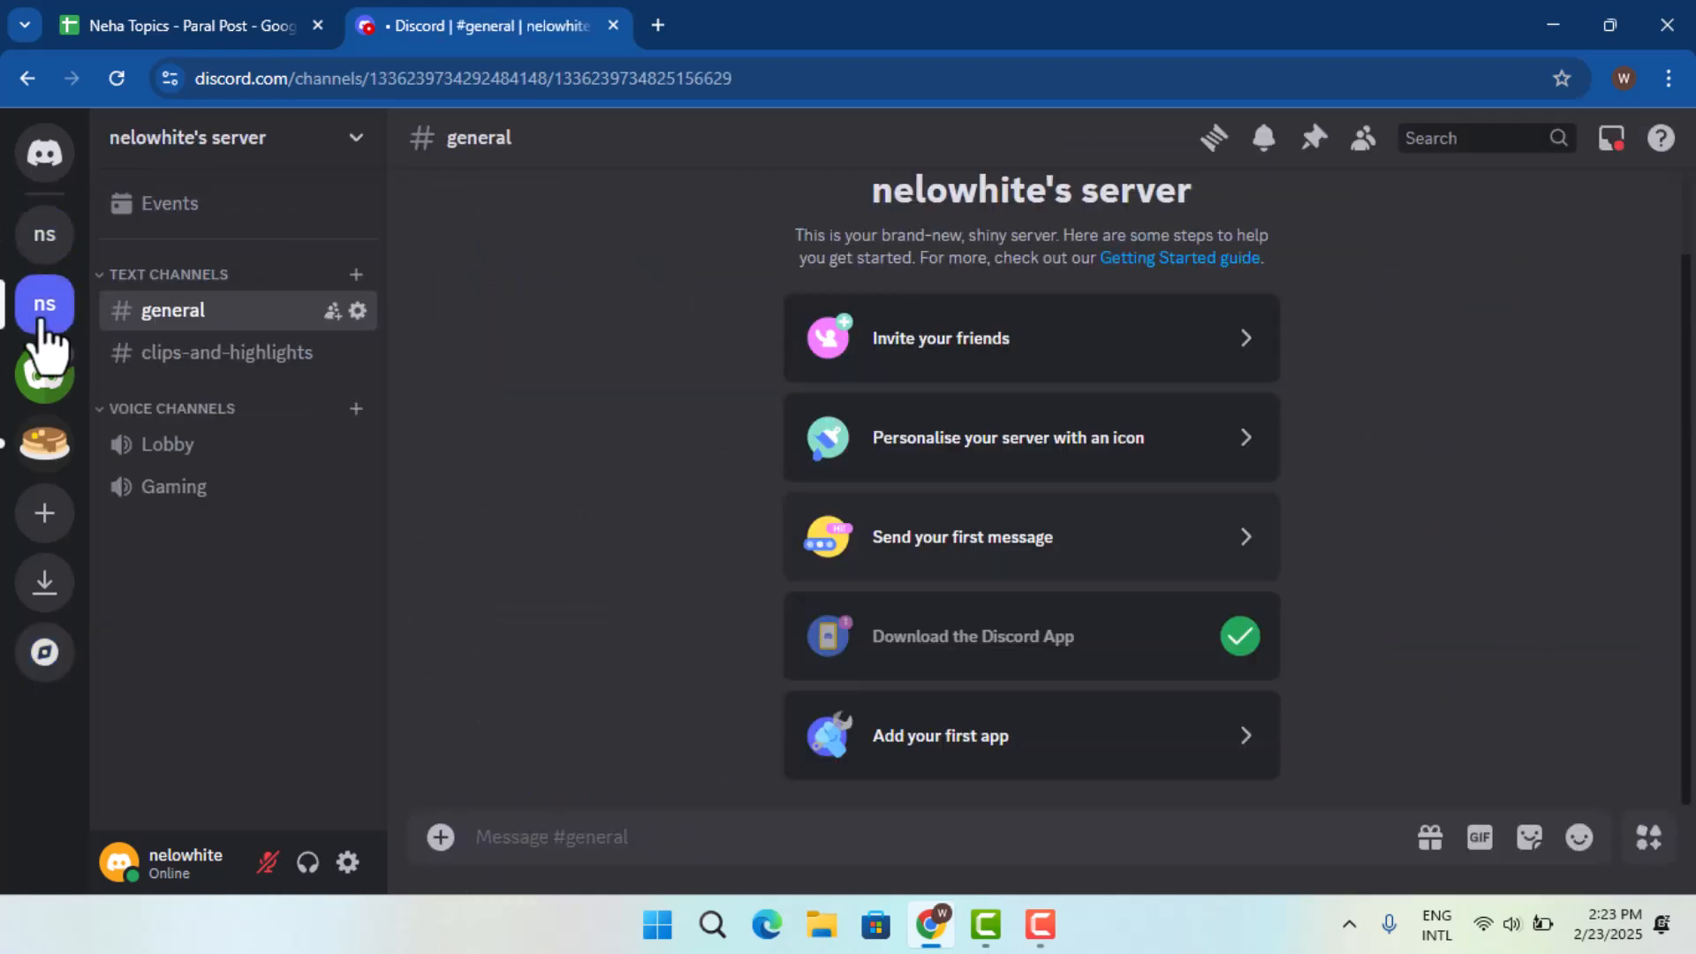
mouse_move(44, 235)
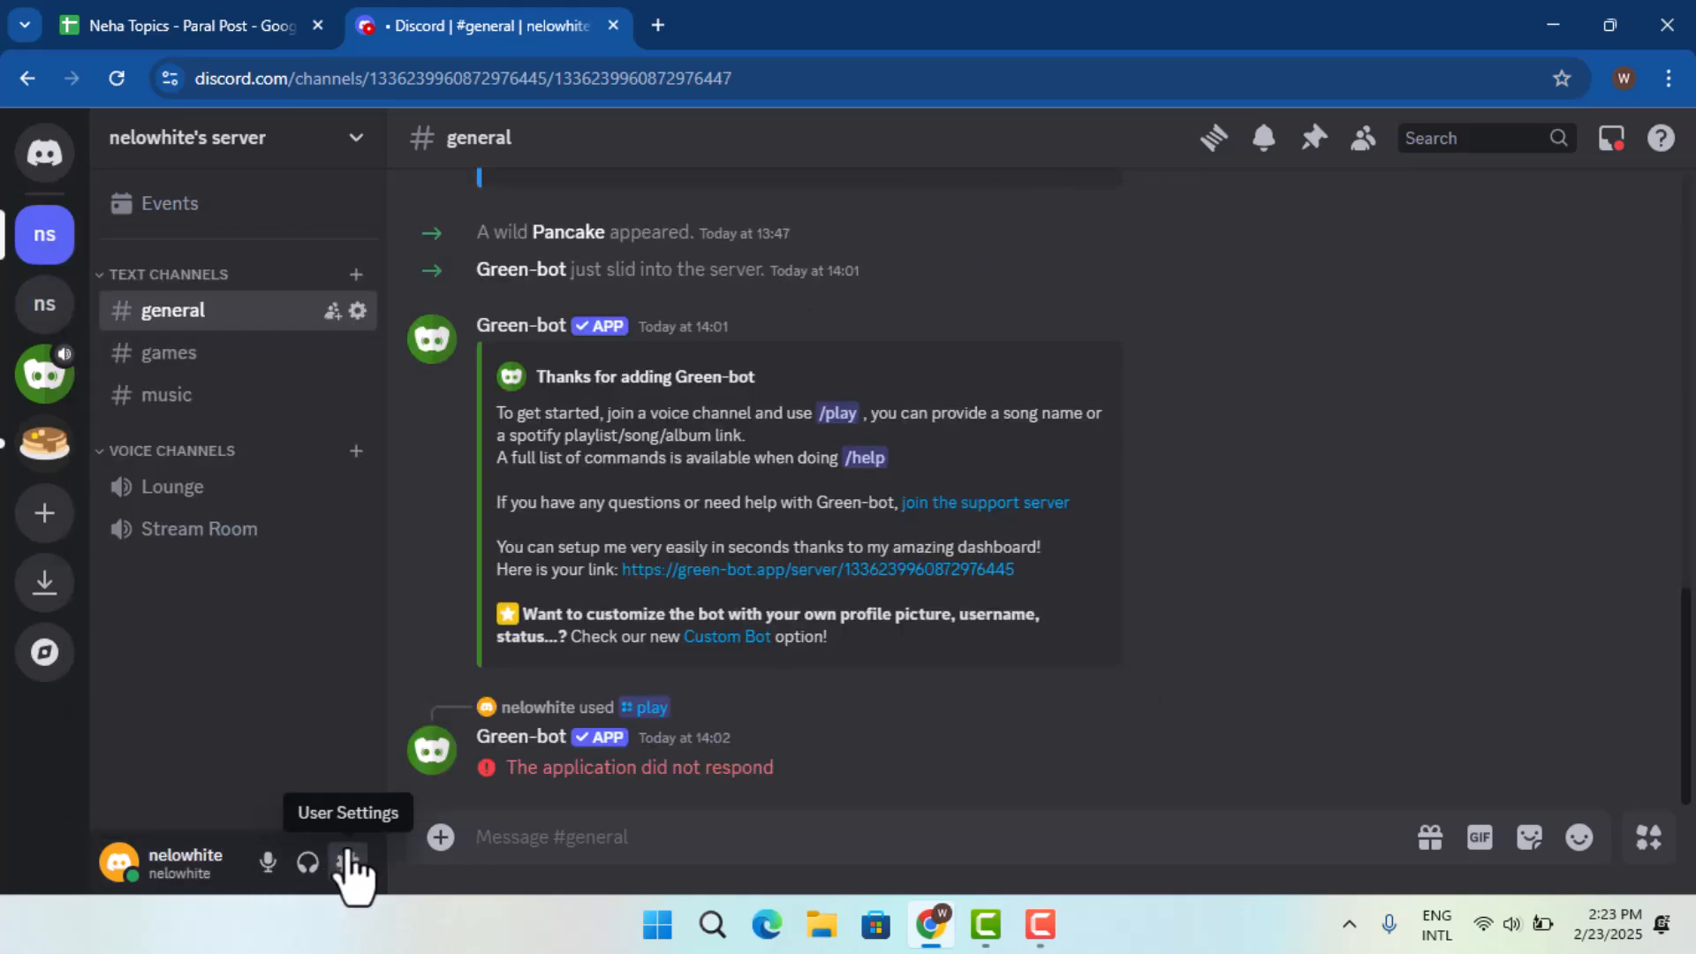
click(44, 153)
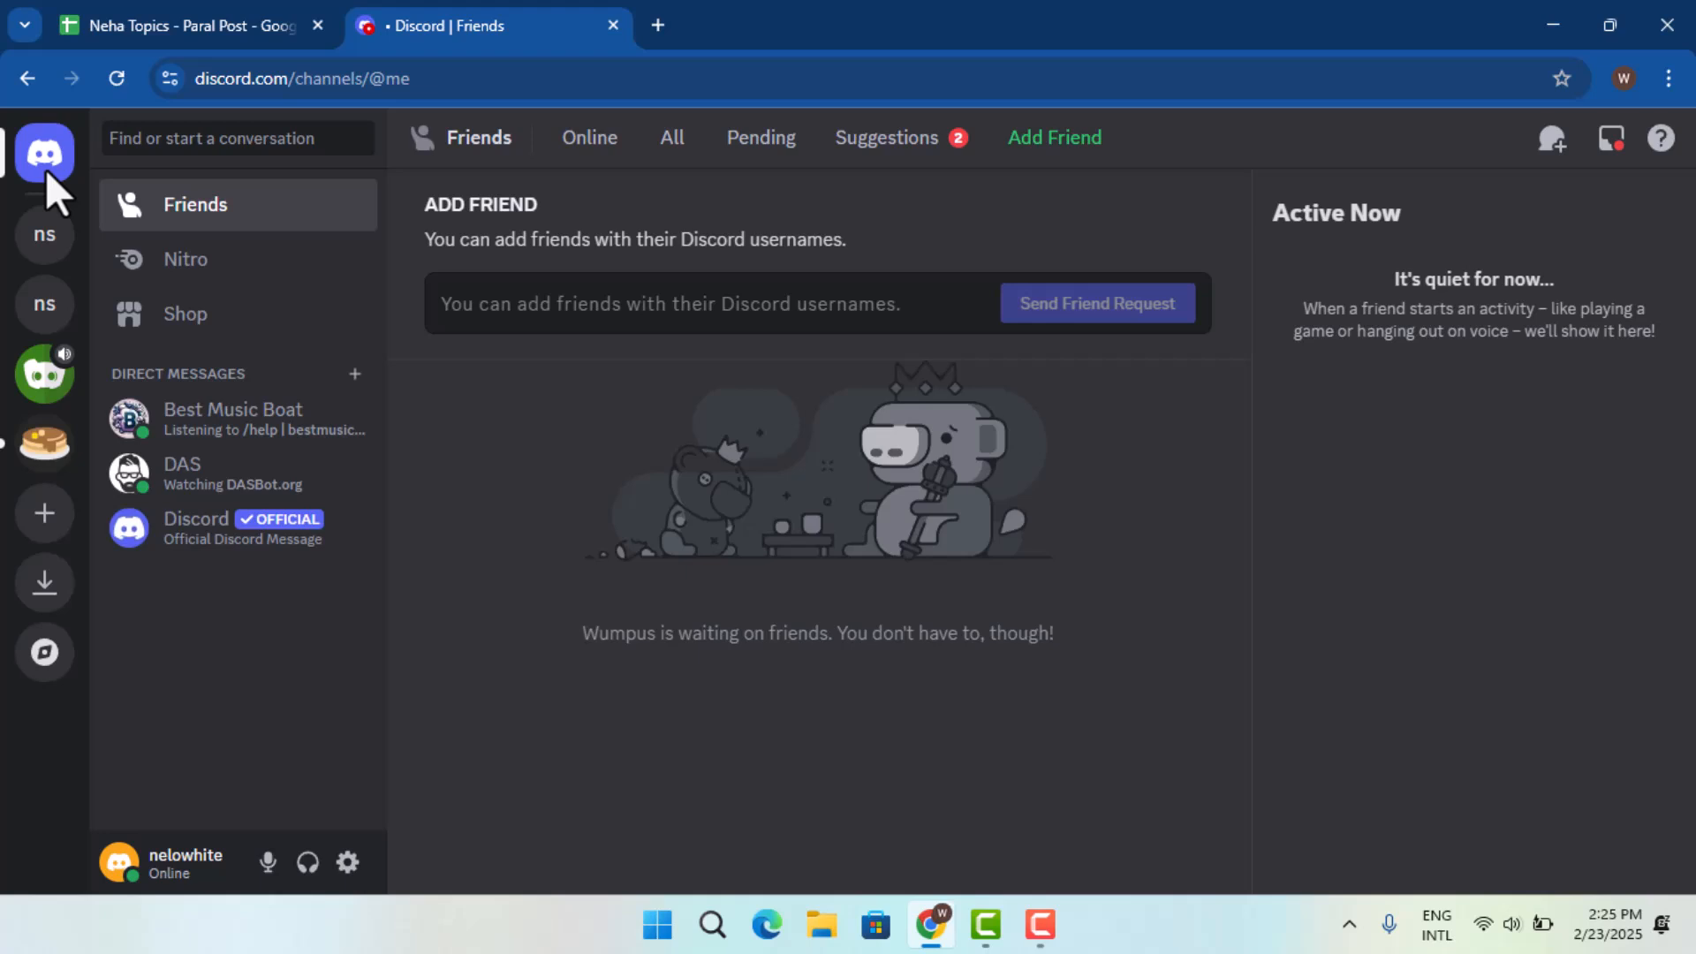
mouse_move(870, 392)
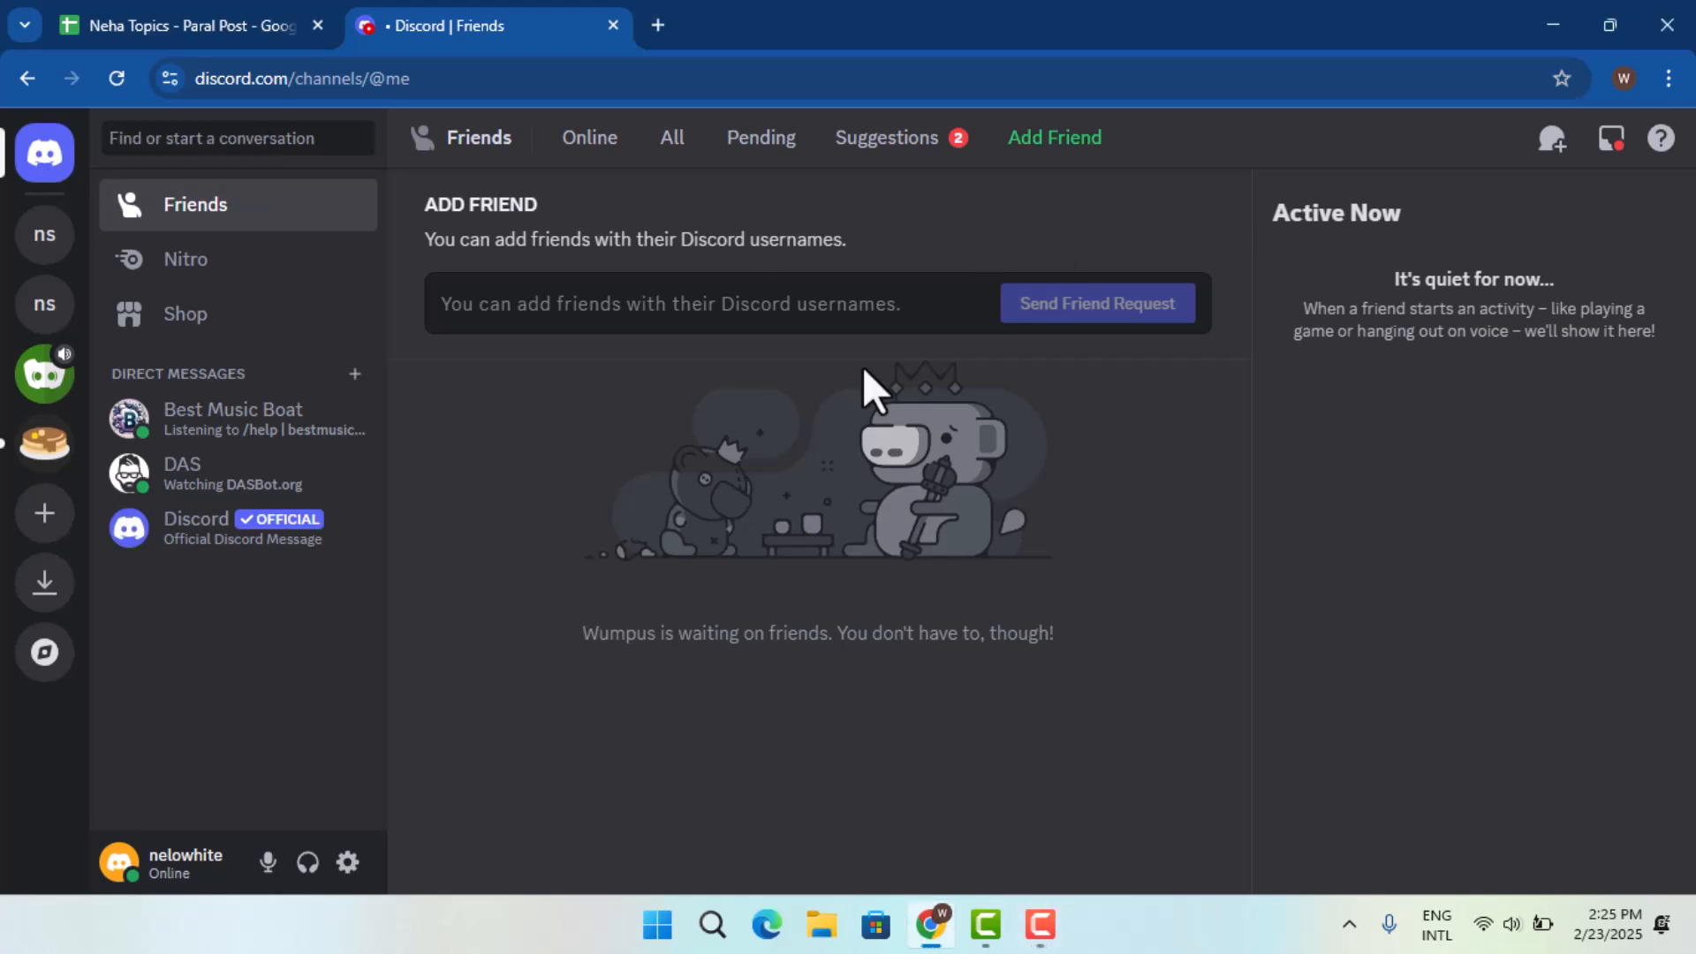
mouse_move(44, 373)
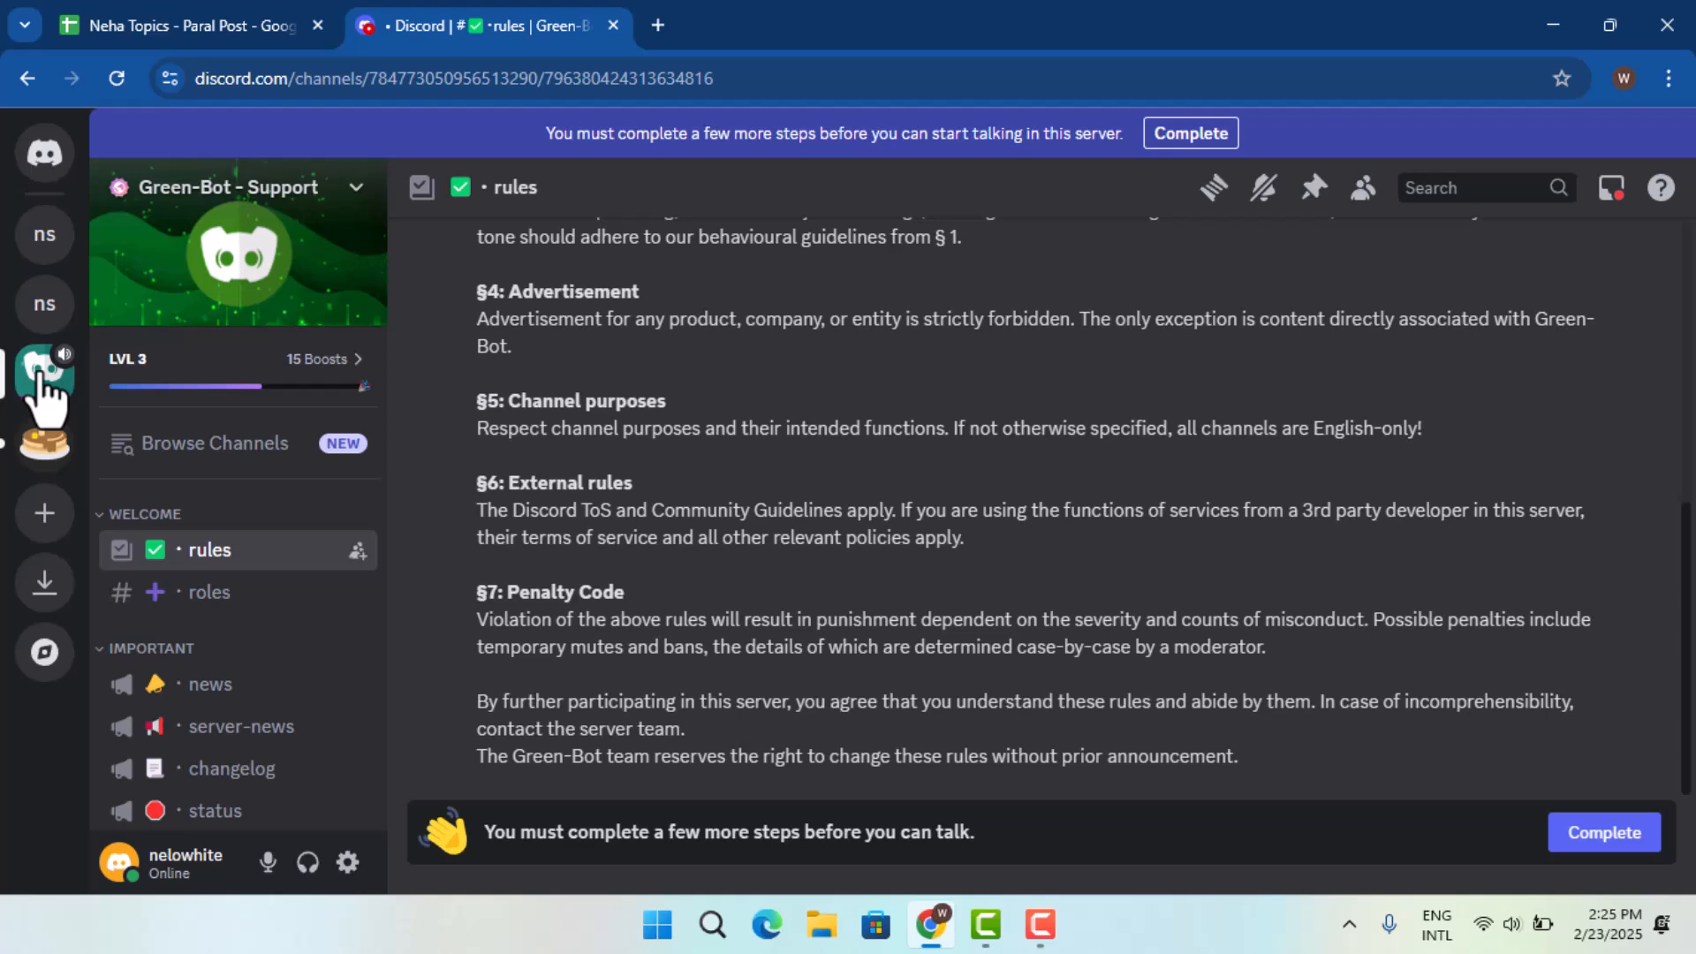
mouse_move(963, 758)
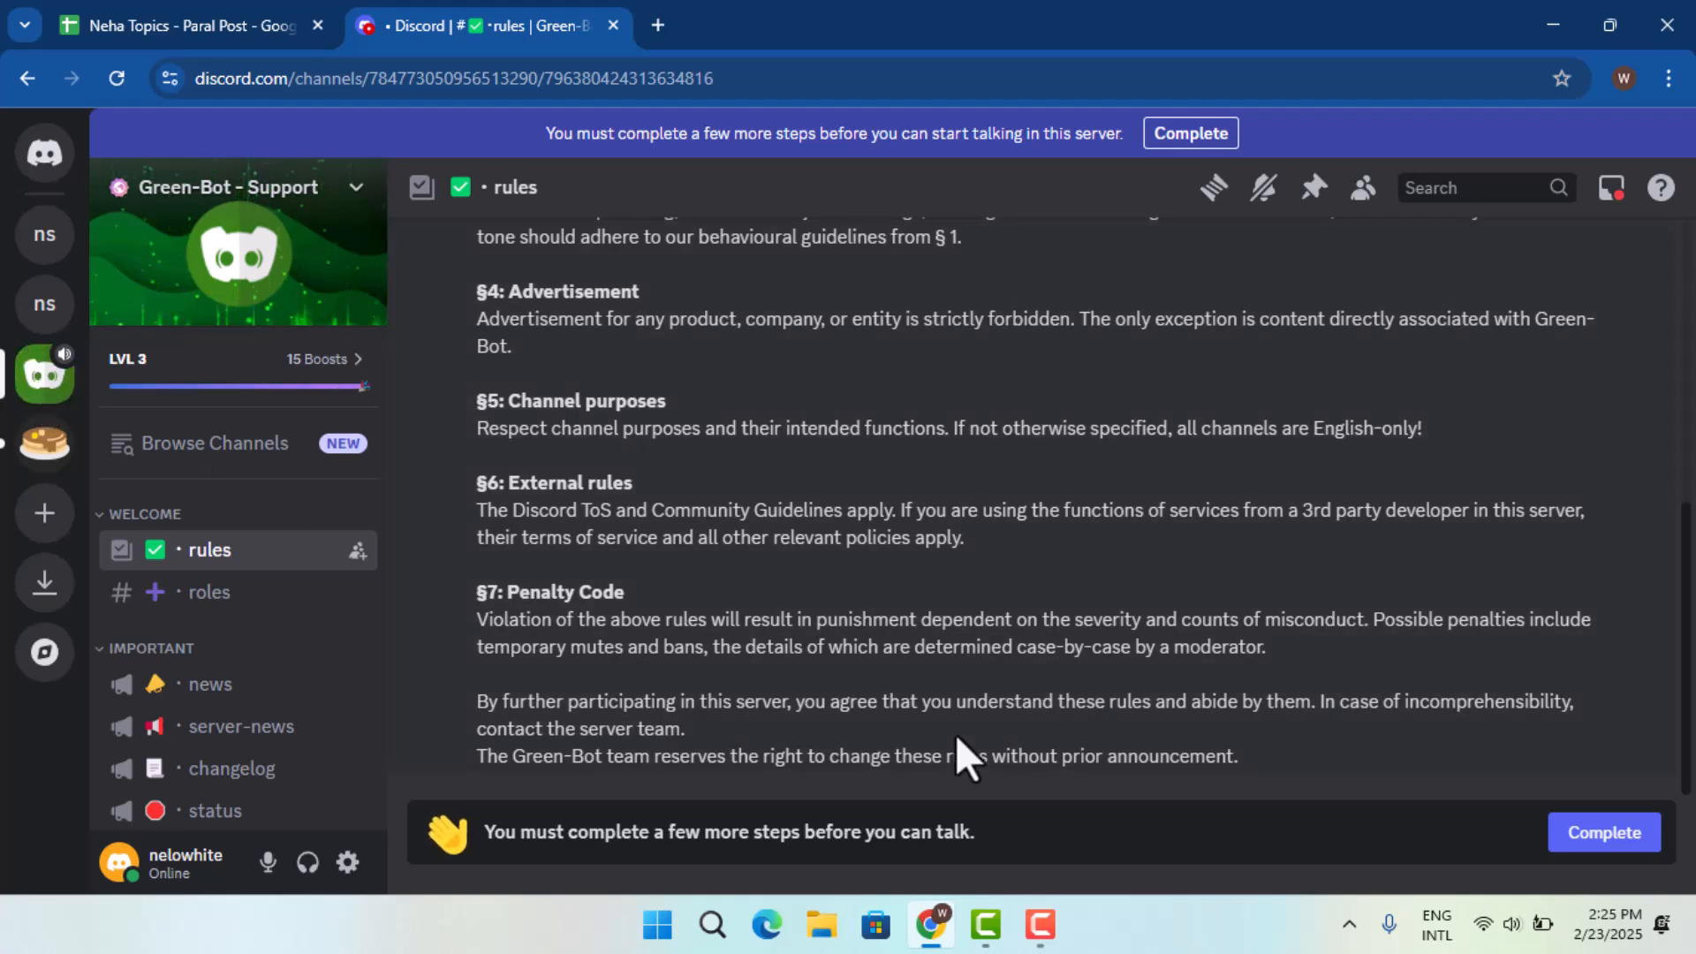
mouse_move(1043, 768)
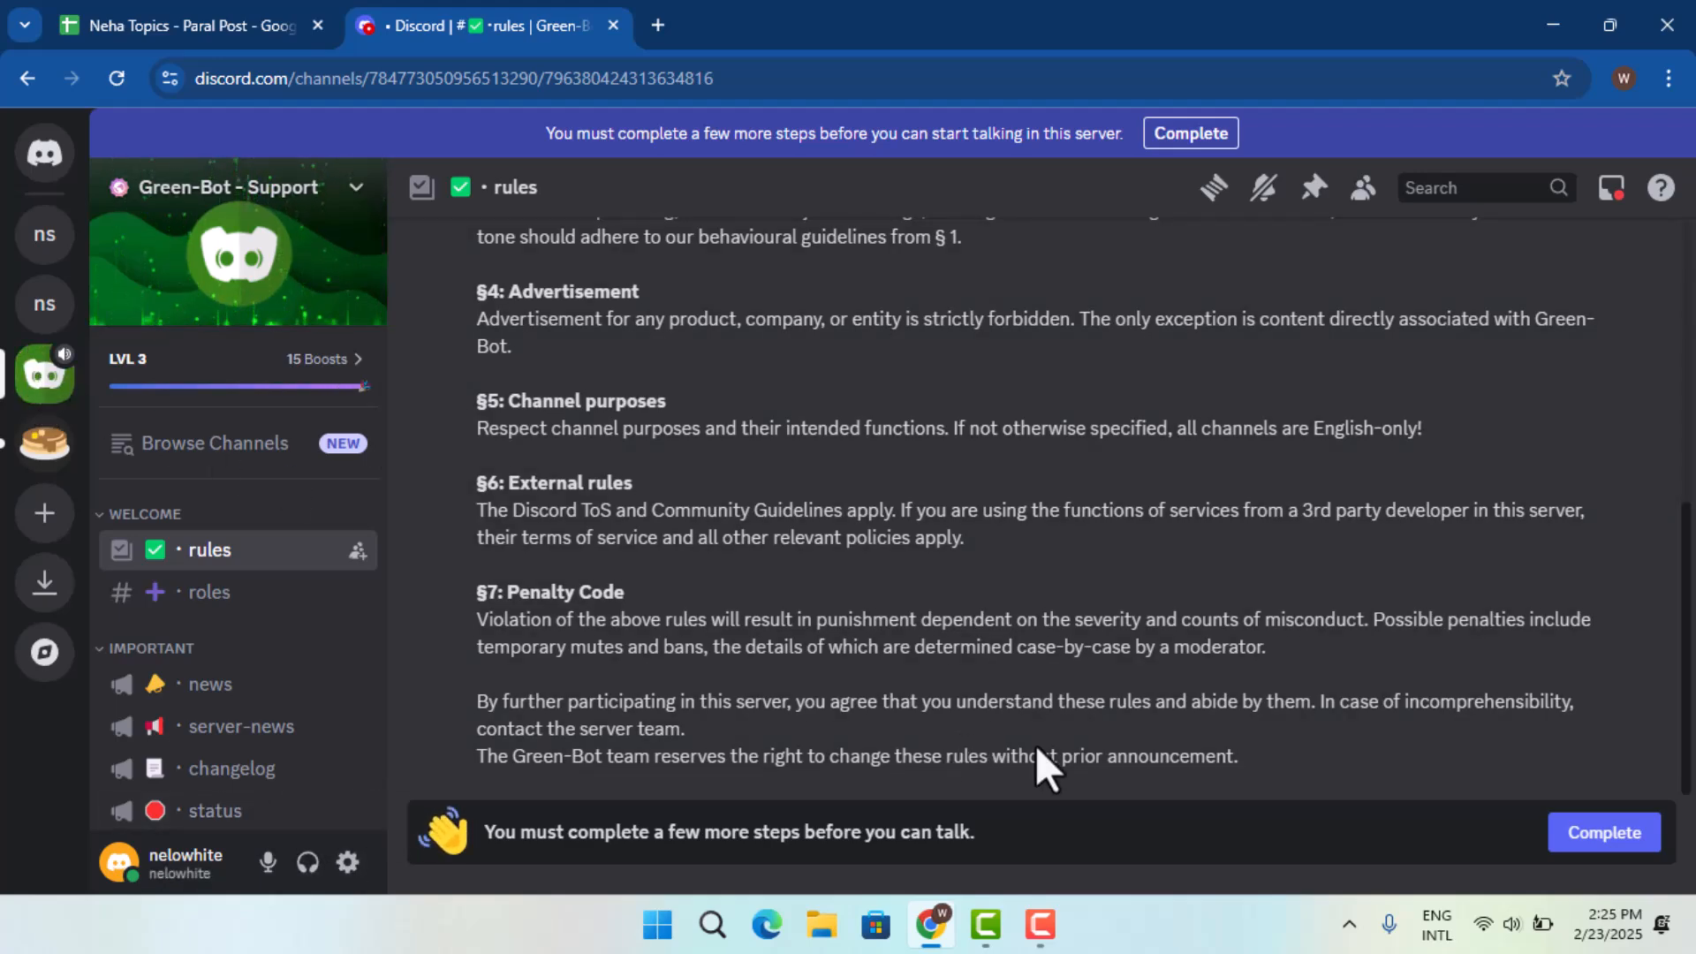
Return to nelowhite's #general channel after viewing Green-Bot Support's rules.
click(1602, 832)
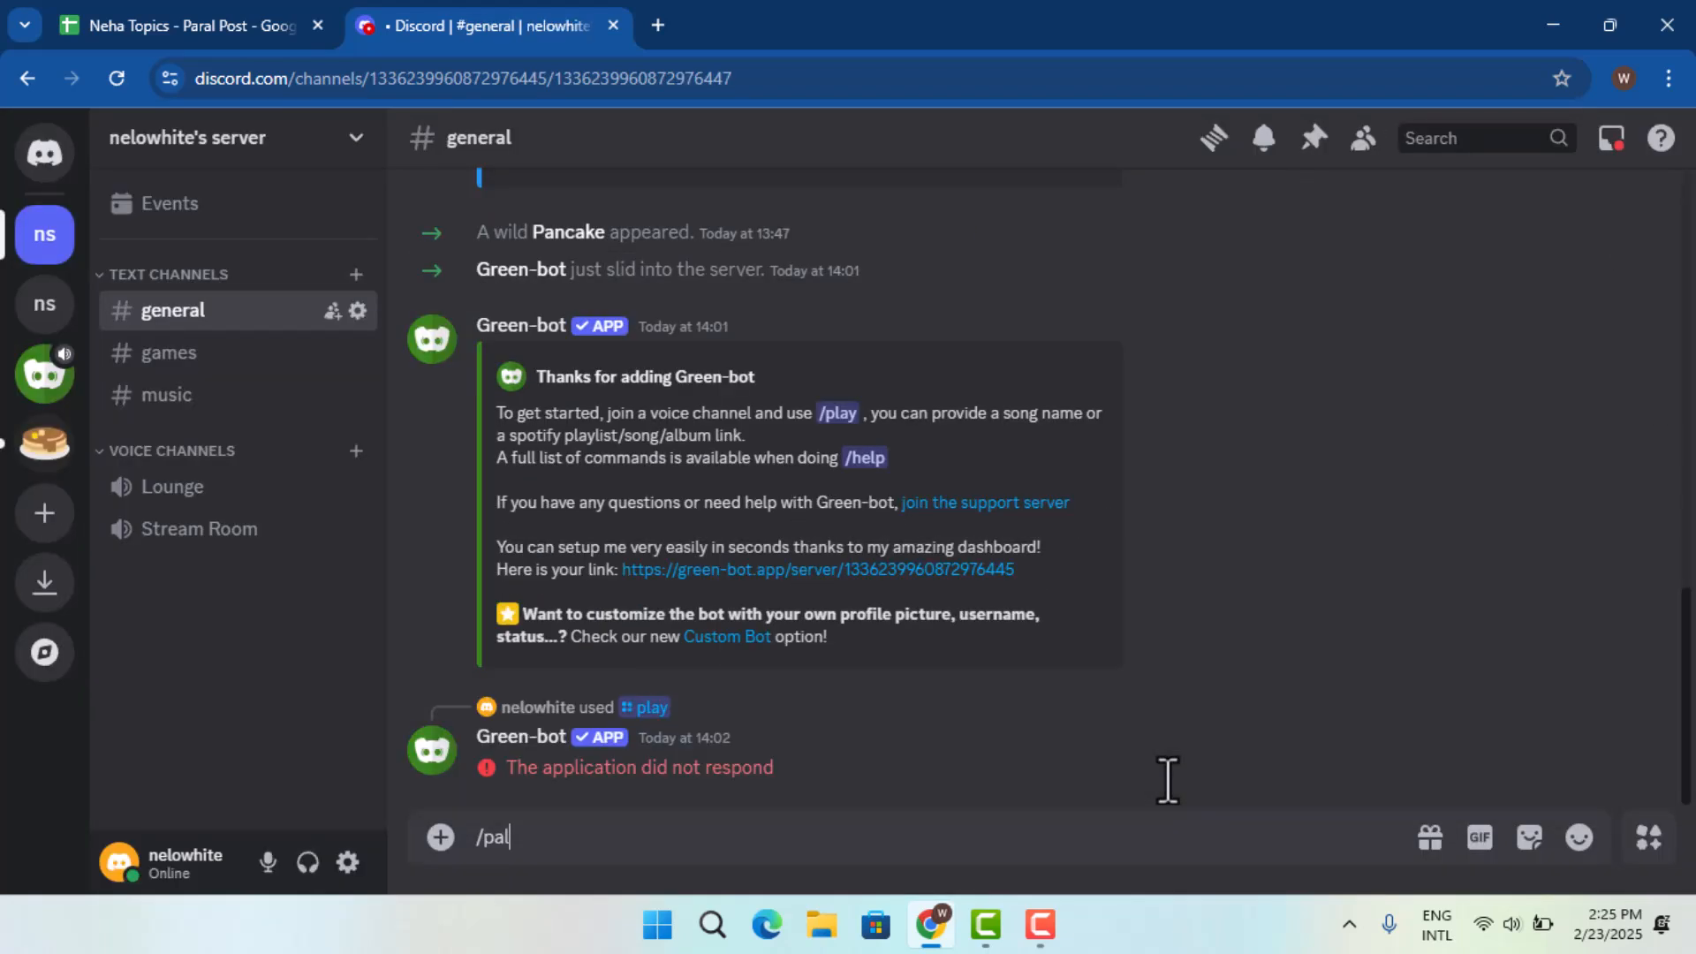
Enter /play in the #general message box so Green-bot's matching commands are listed.
text(y)
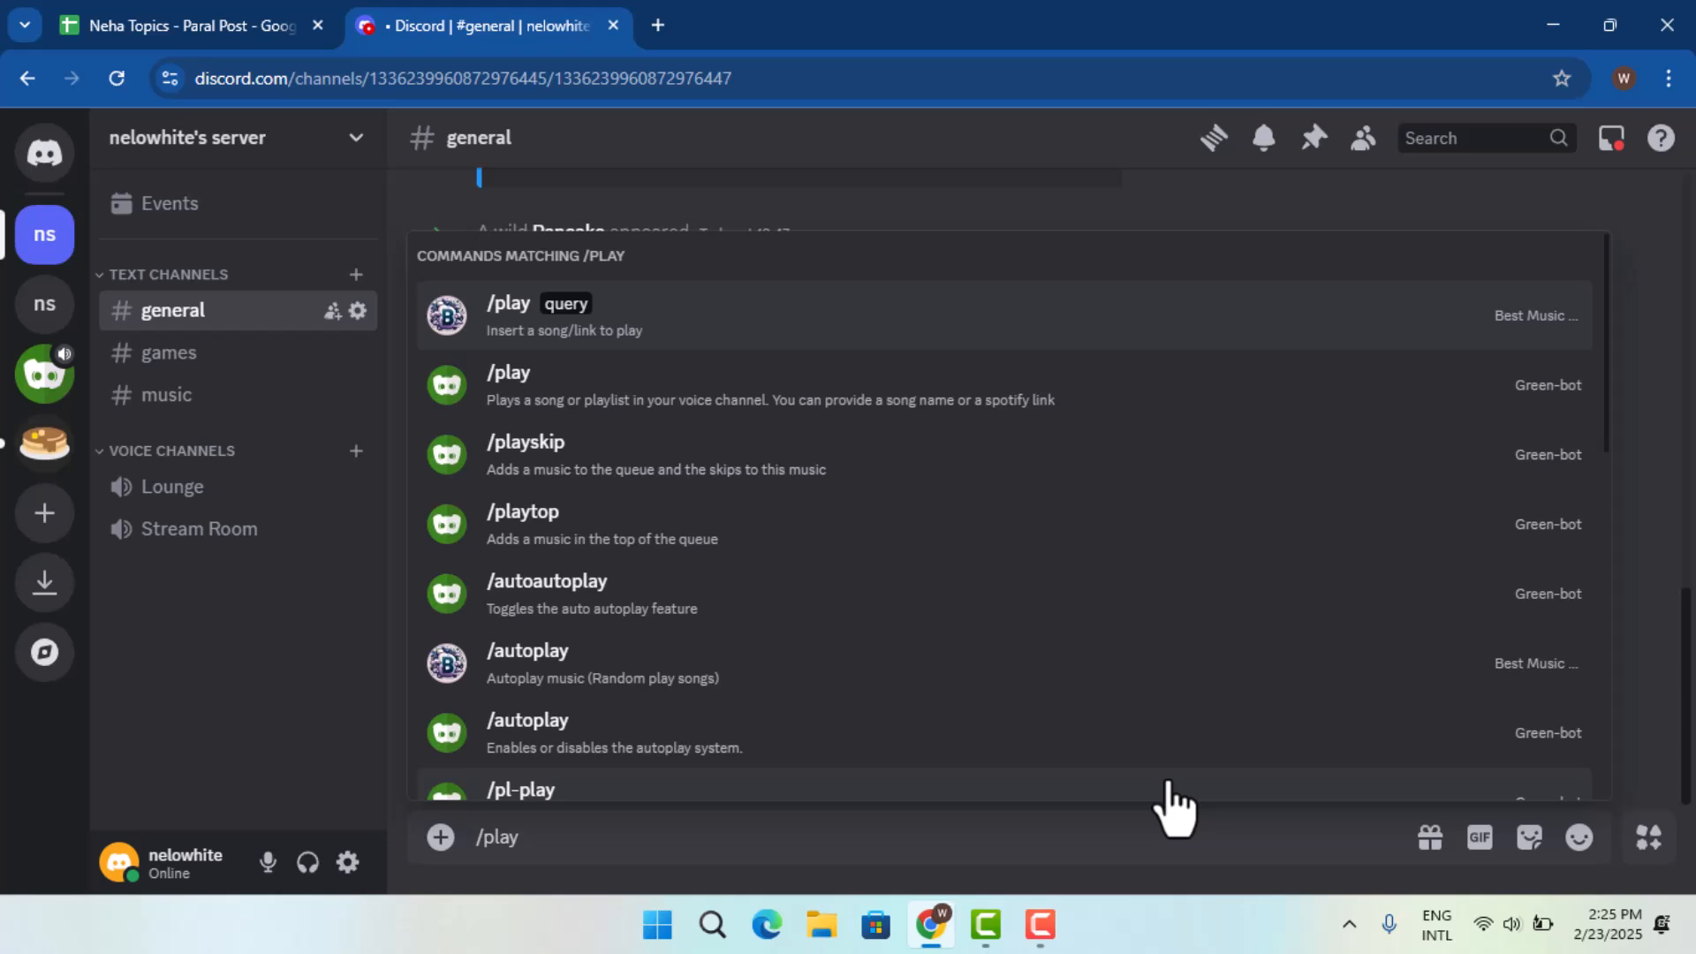